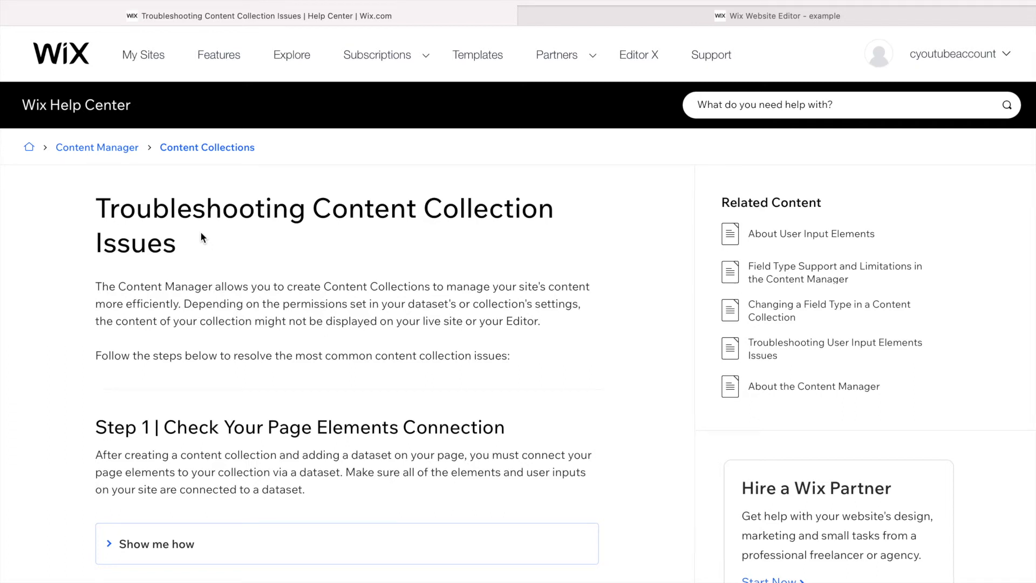
mouse_move(193, 258)
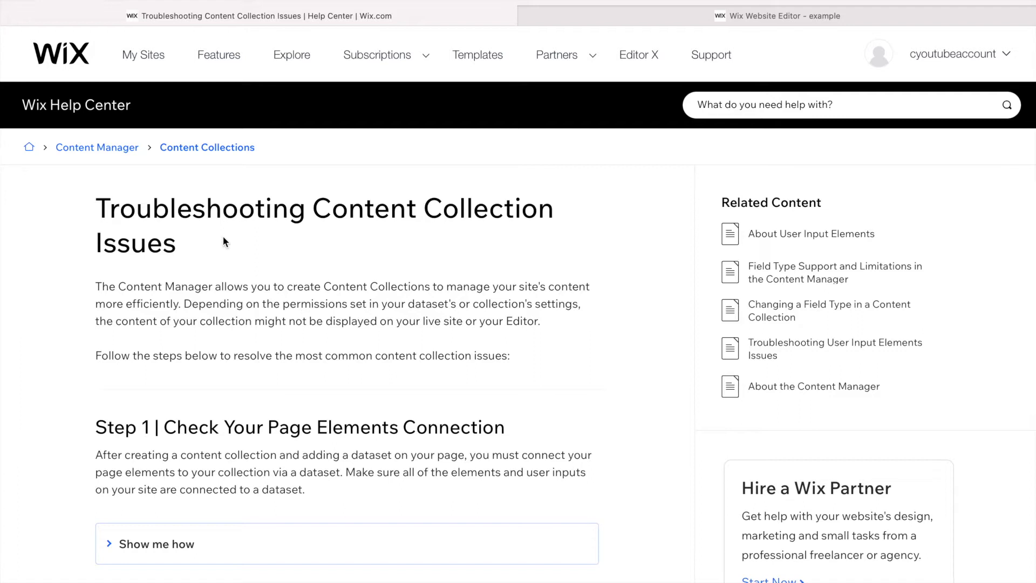
mouse_move(275, 252)
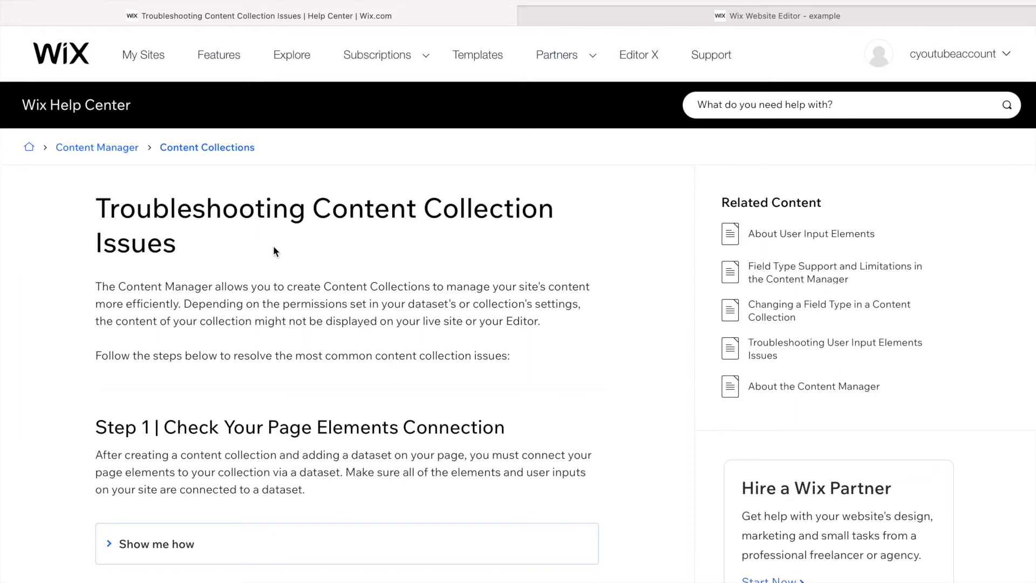
mouse_move(261, 369)
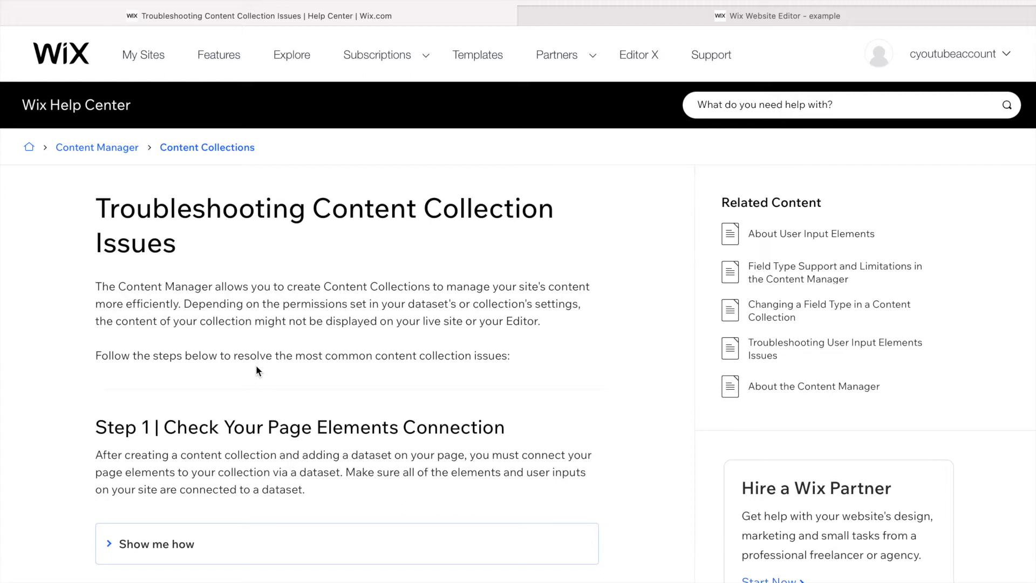
Step: Scroll the help article, return to the editor, and check Product Name's connection to the Stores ProductName field
scroll("down", 3)
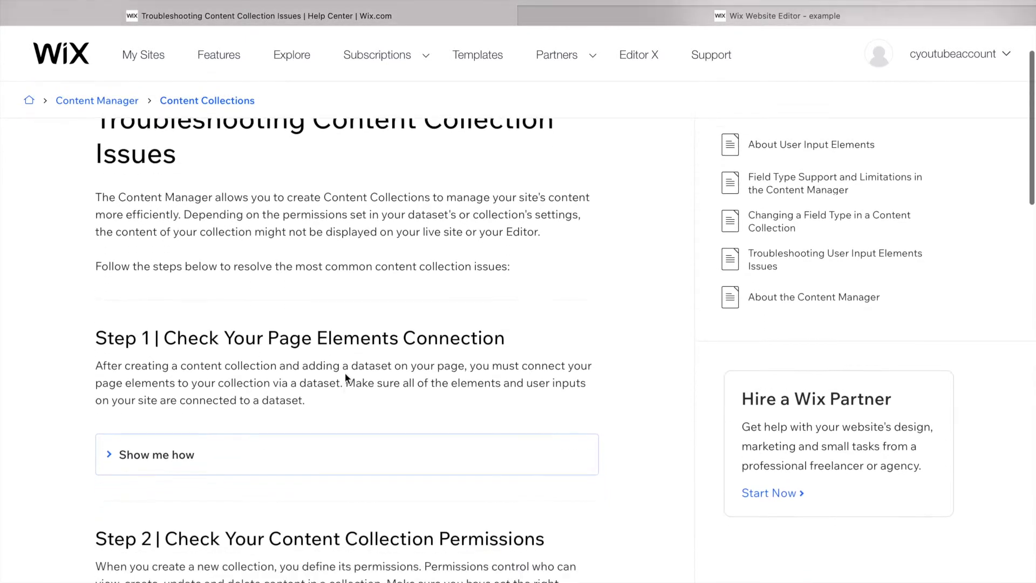
scroll("down", 3)
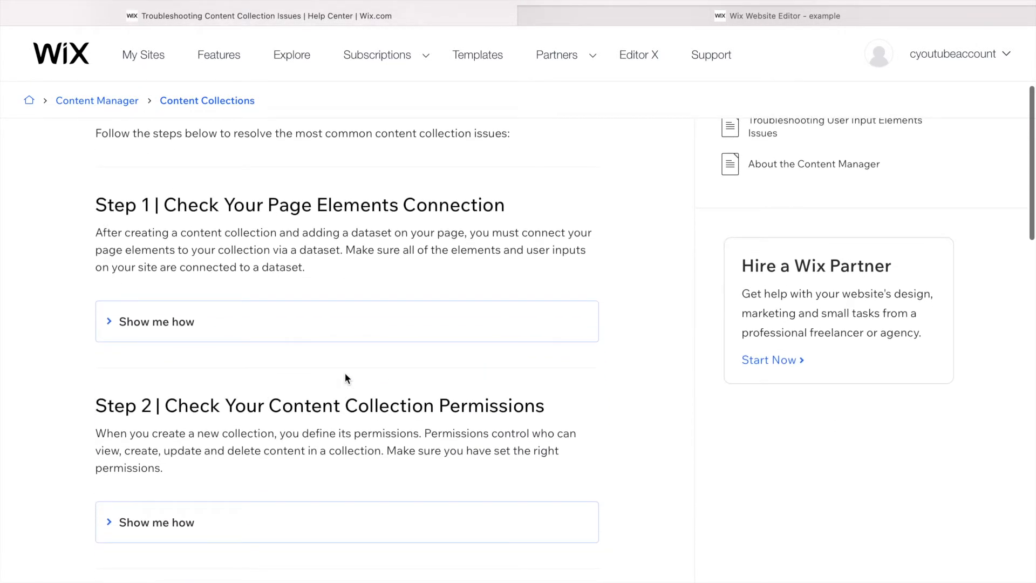
mouse_move(287, 375)
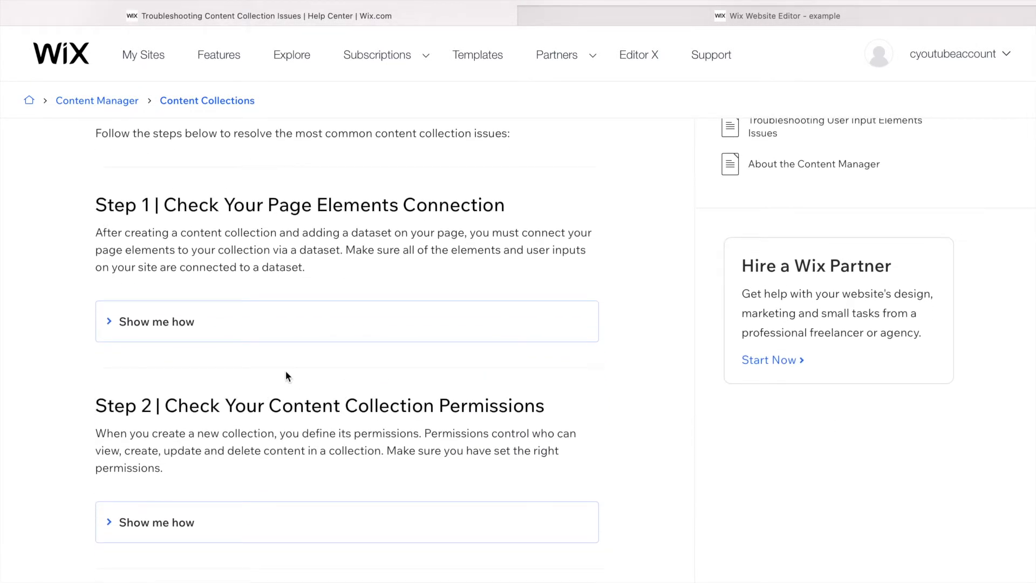
scroll("down", 3)
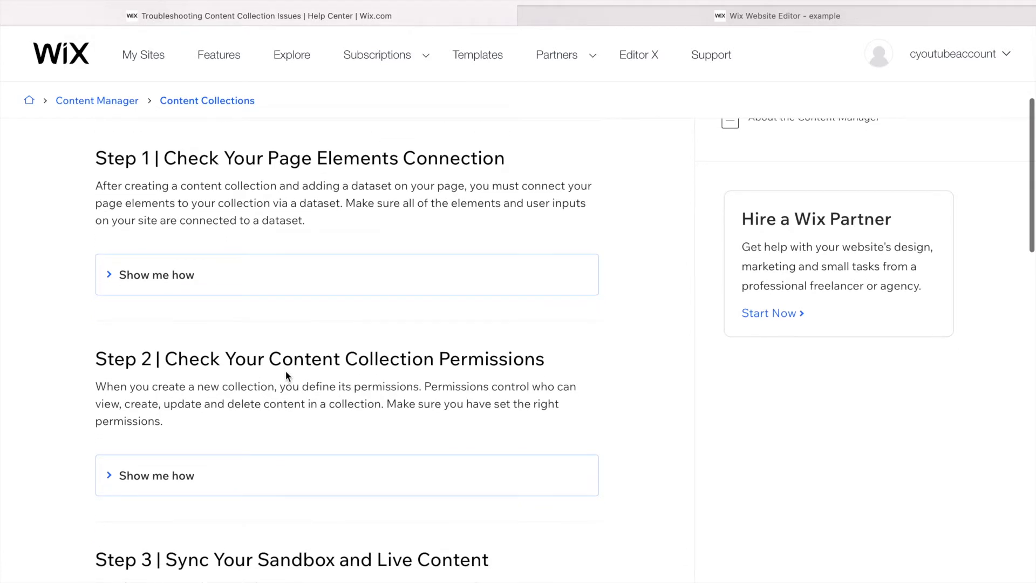
scroll("down", 3)
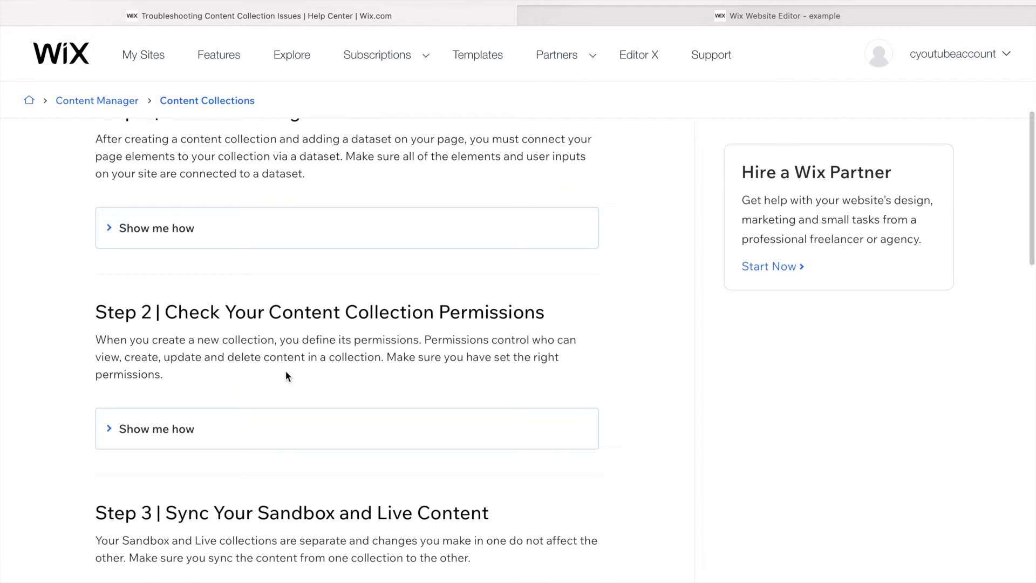
scroll("up", 3)
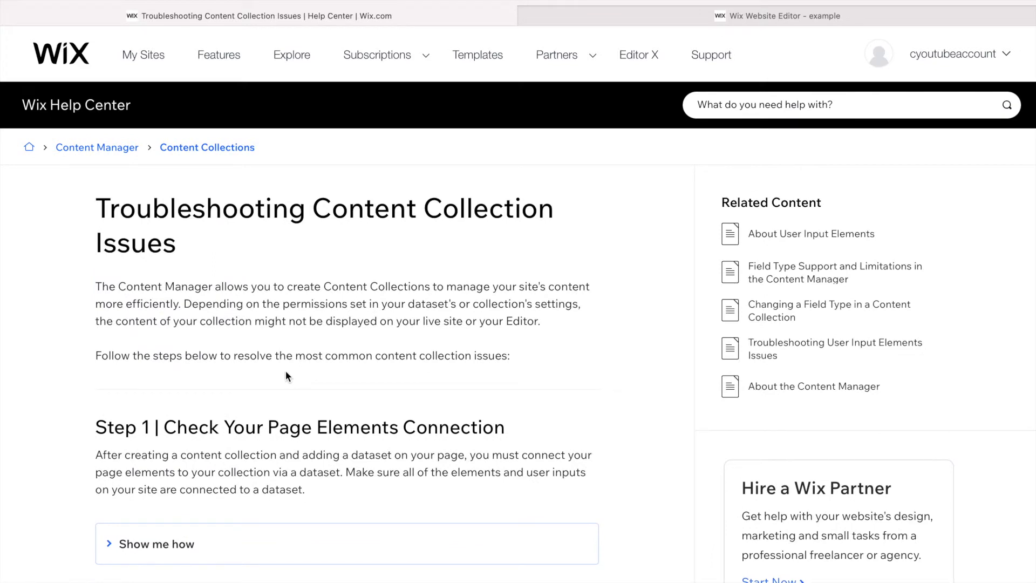
scroll("down", 3)
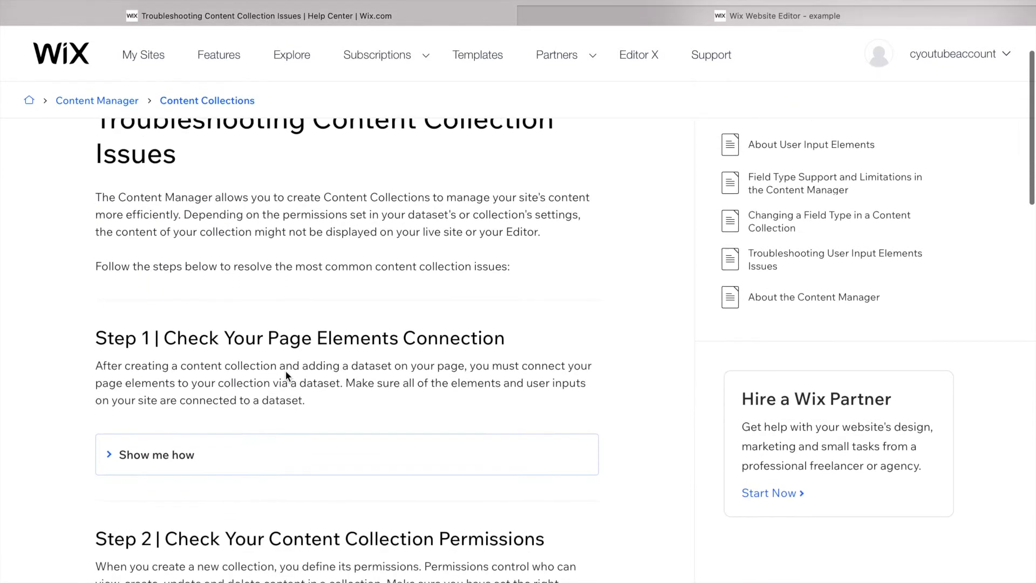
scroll("down", 3)
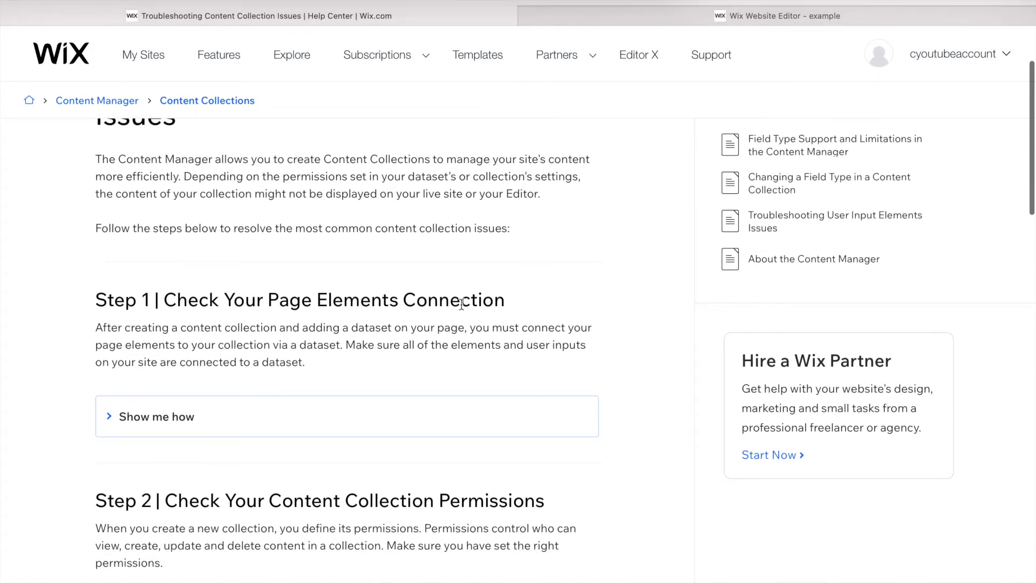
mouse_move(781, 44)
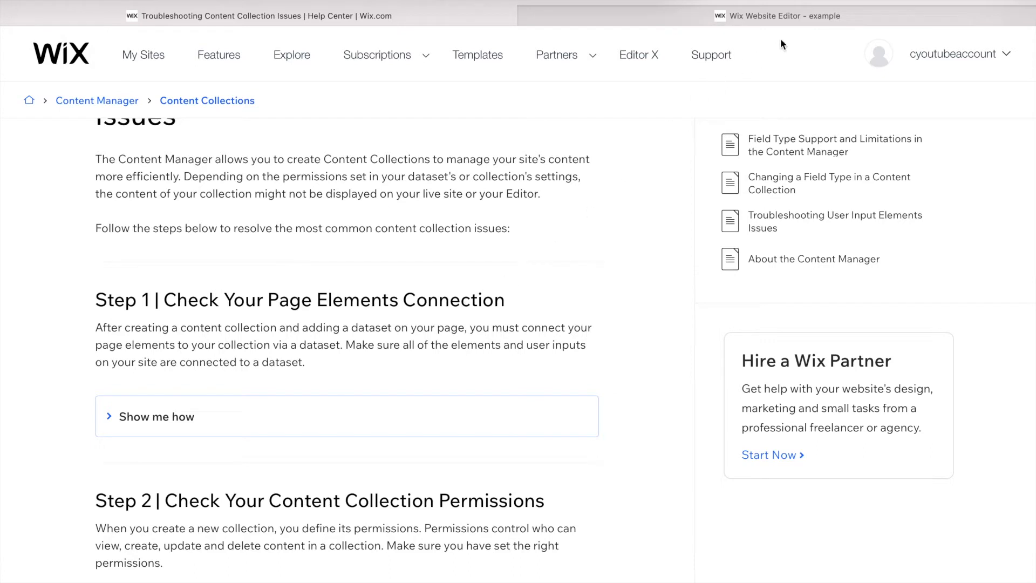
left_click(780, 16)
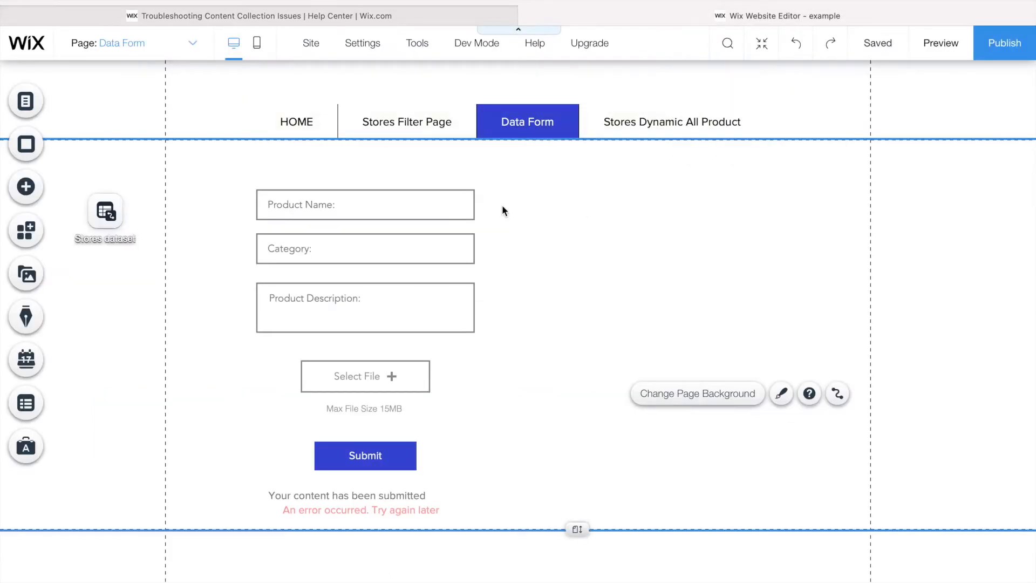
left_click(396, 204)
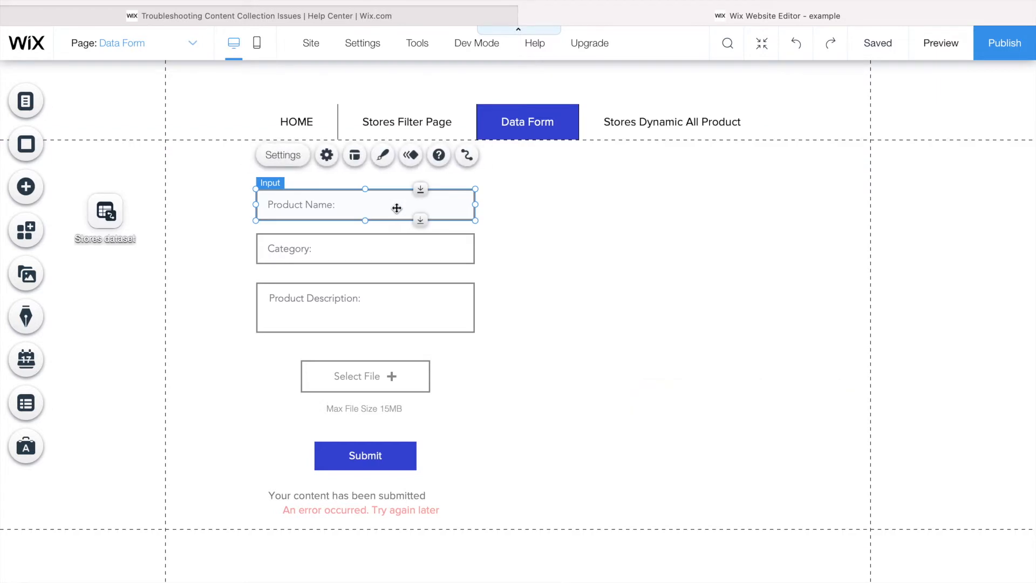
mouse_move(588, 203)
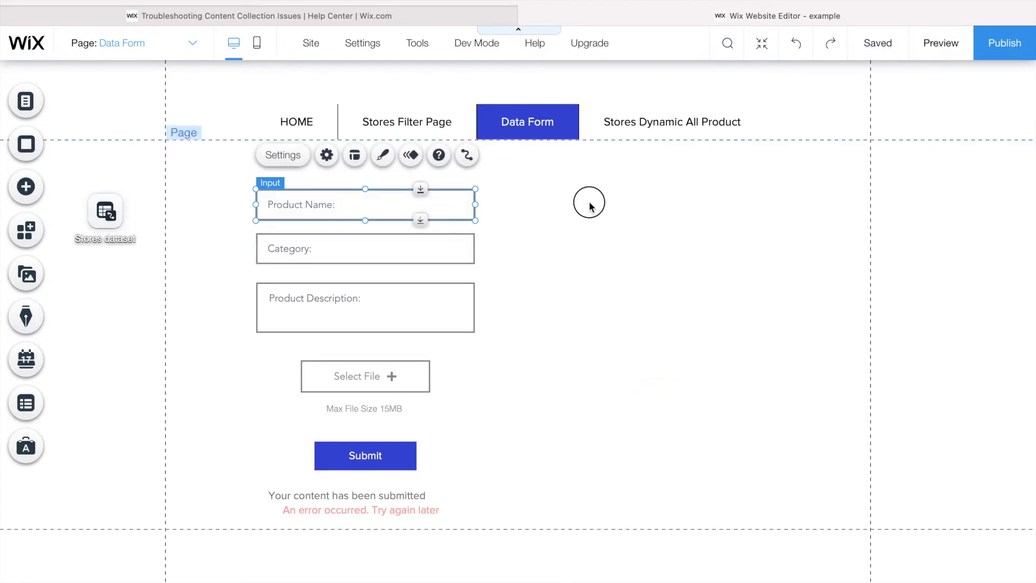
mouse_move(423, 202)
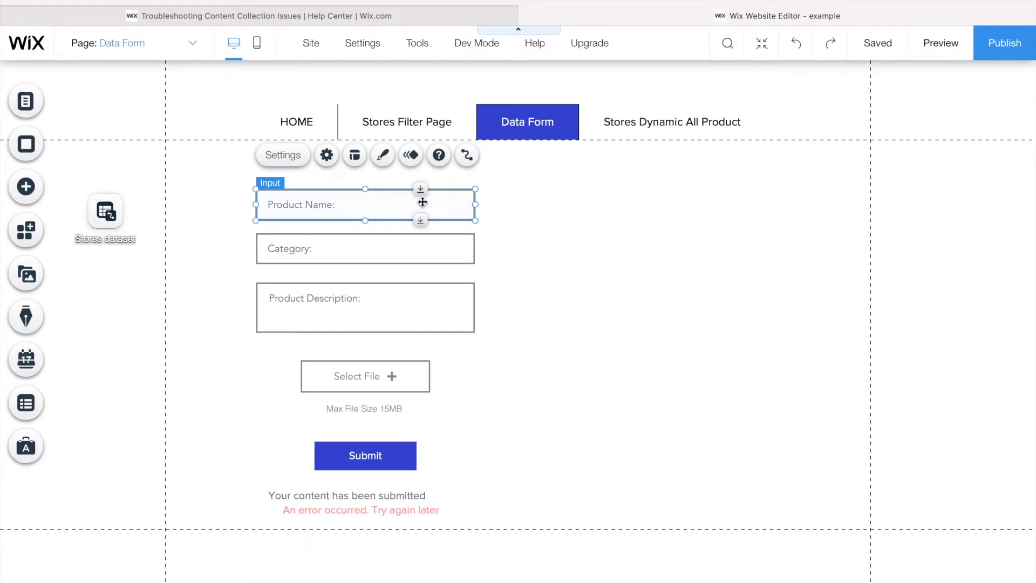
mouse_move(467, 155)
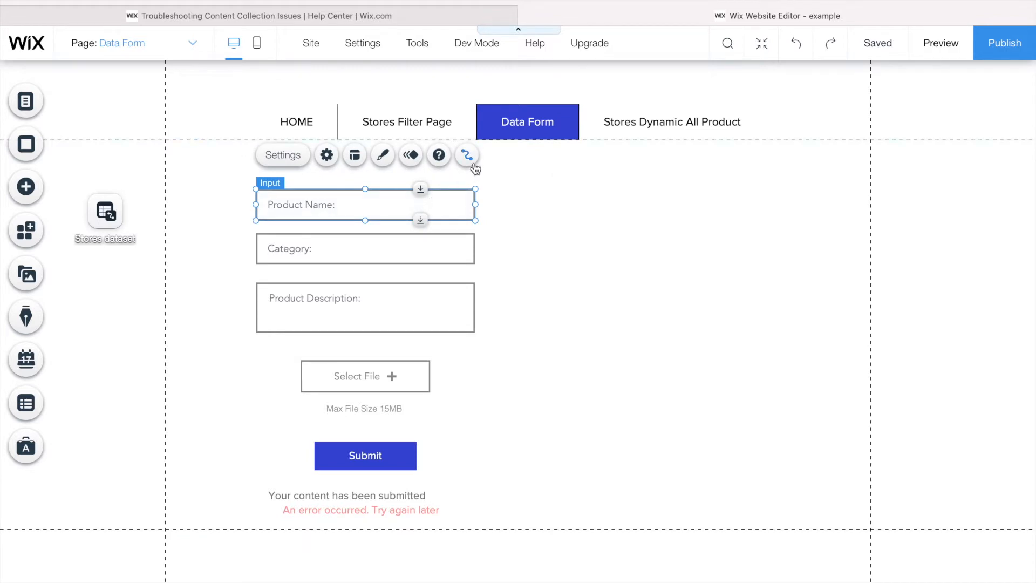
mouse_move(485, 200)
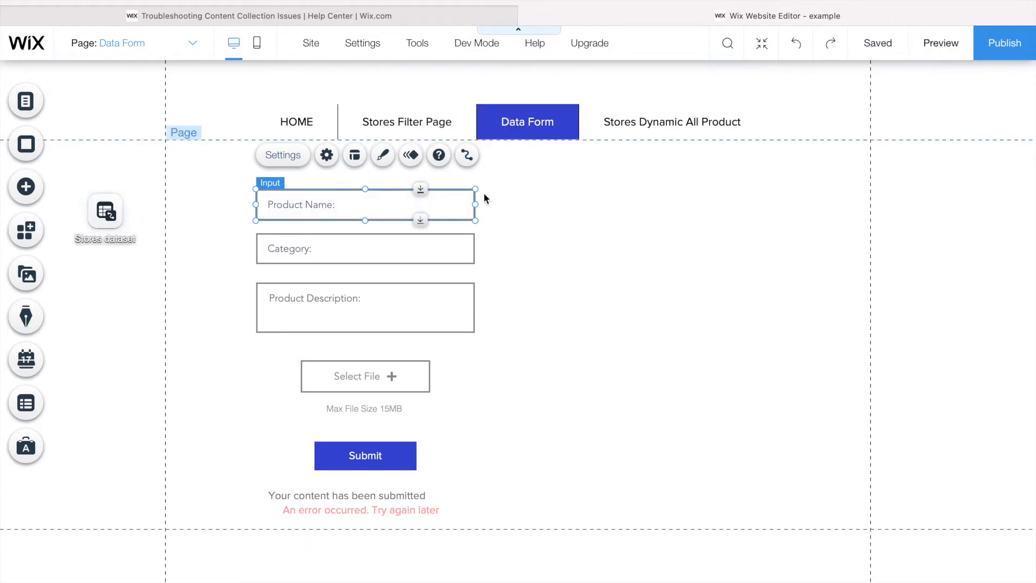
mouse_move(466, 155)
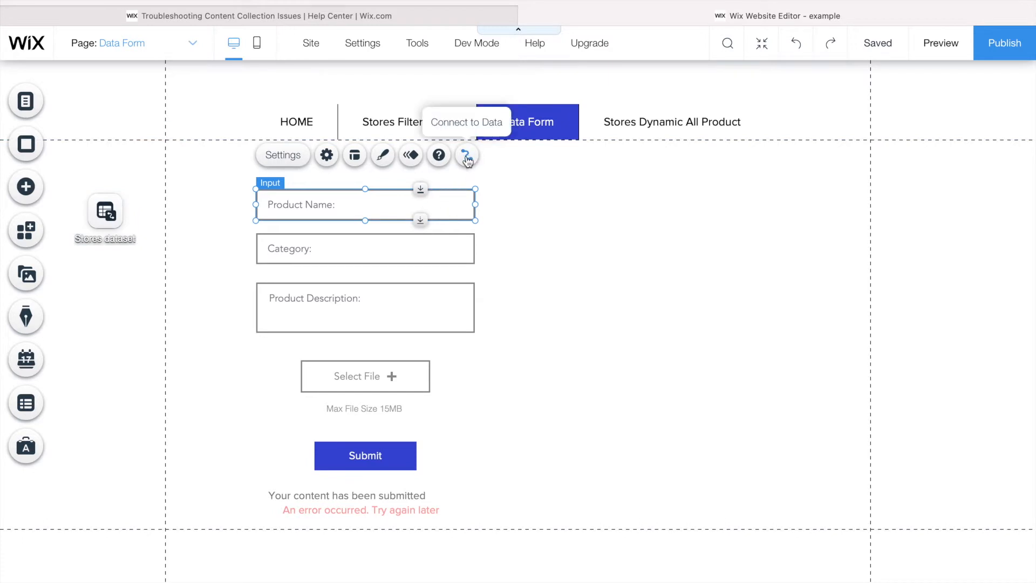
left_click(466, 155)
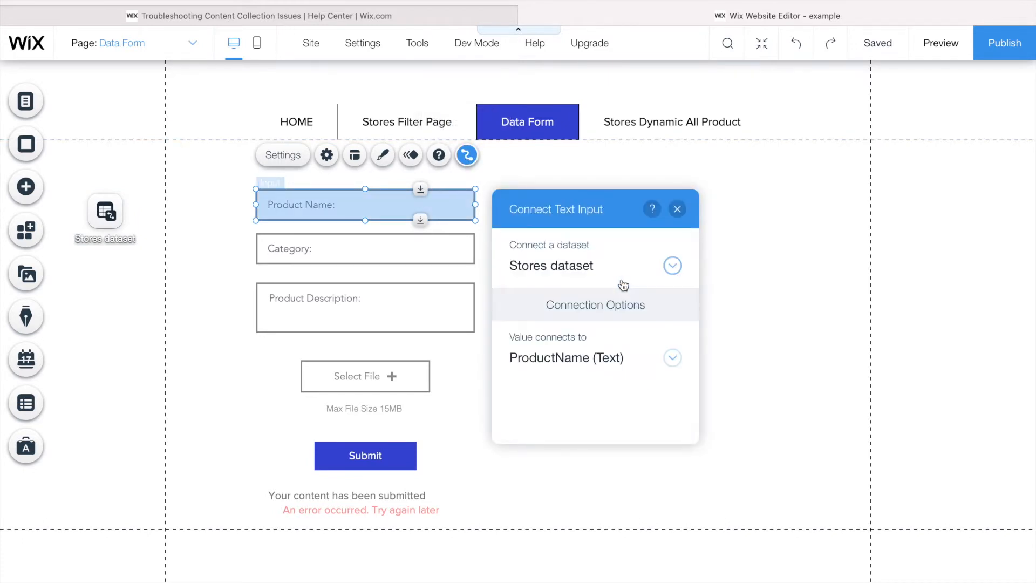
left_click(677, 208)
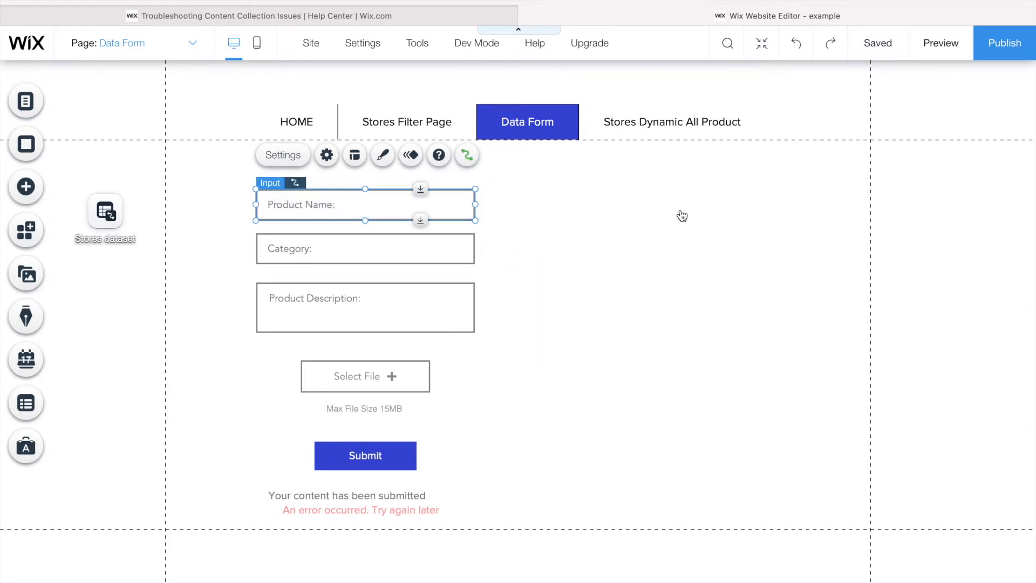
Step: Review the Category input's field choices and the Submit button's dataset connection, leaving both unchanged
left_click(466, 154)
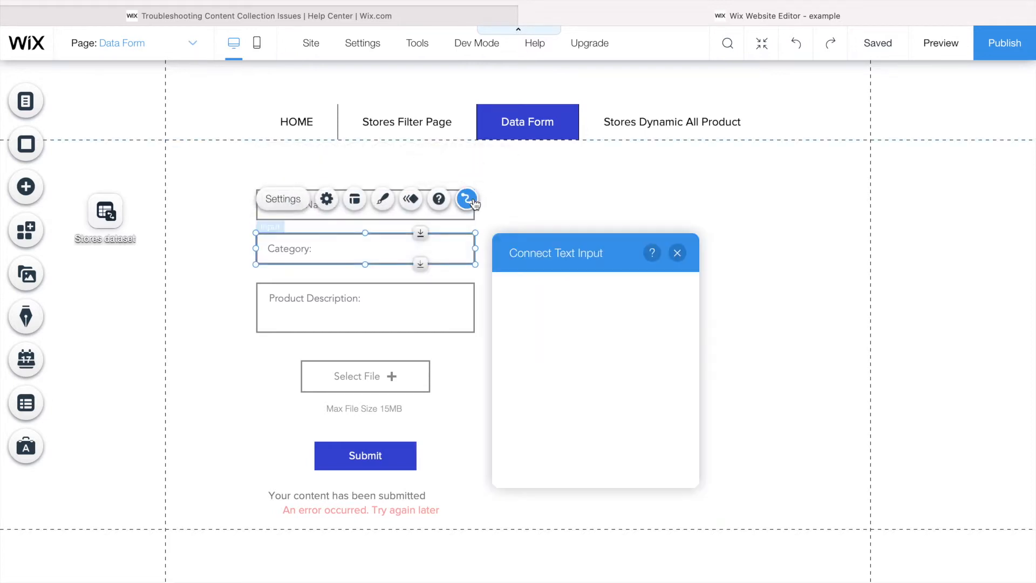
left_click(592, 370)
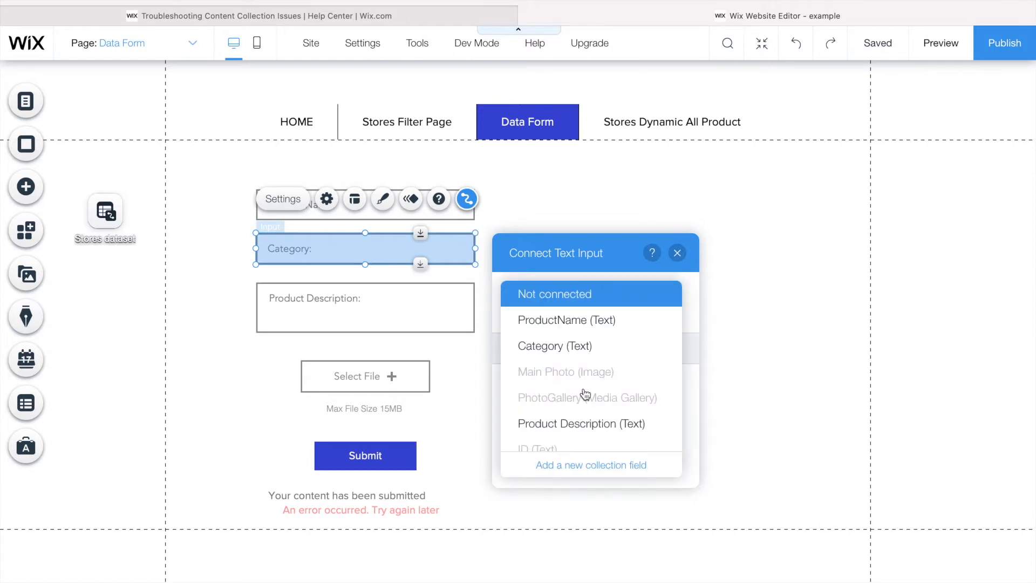
left_click(555, 345)
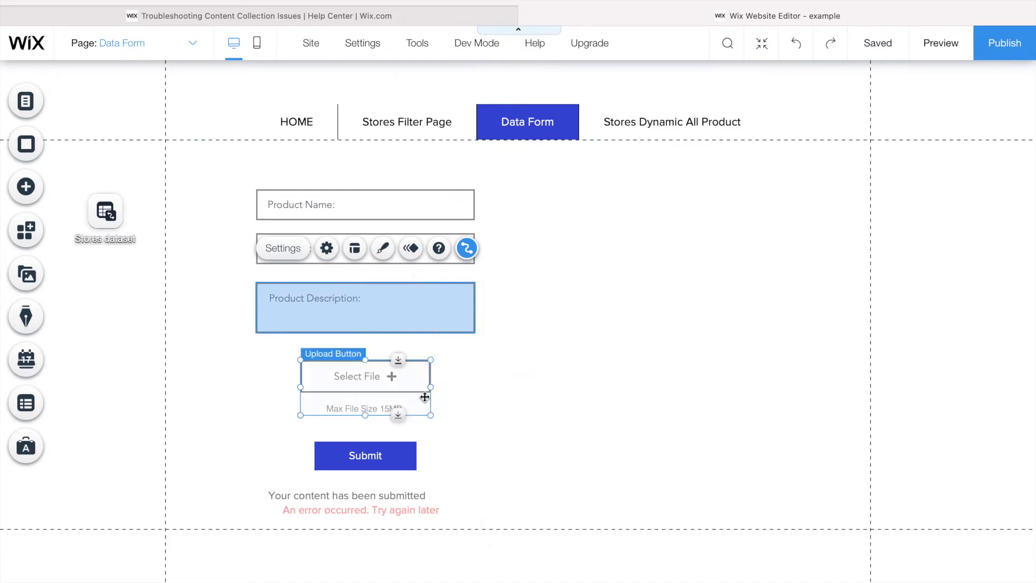
left_click(467, 248)
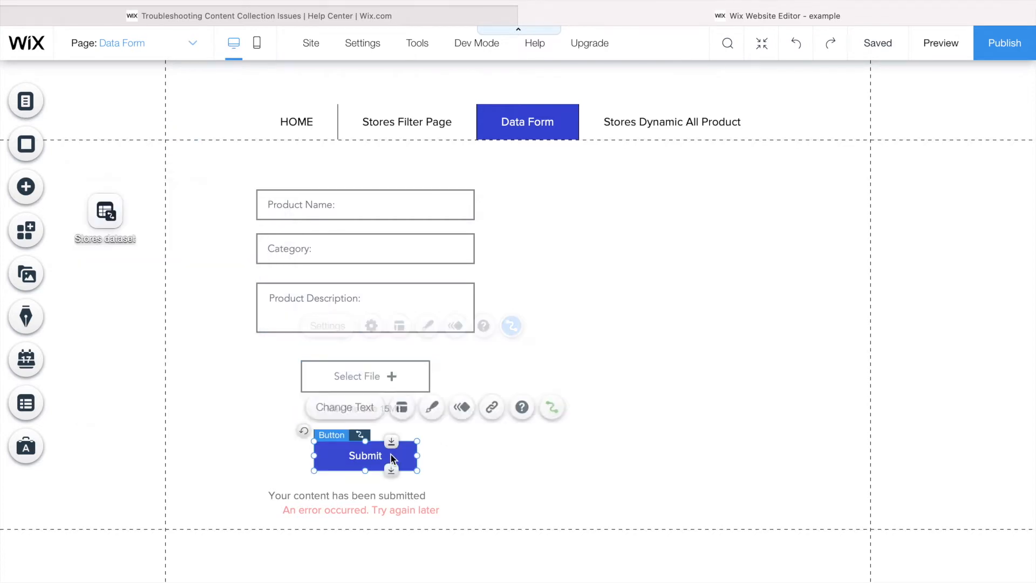
left_click(552, 407)
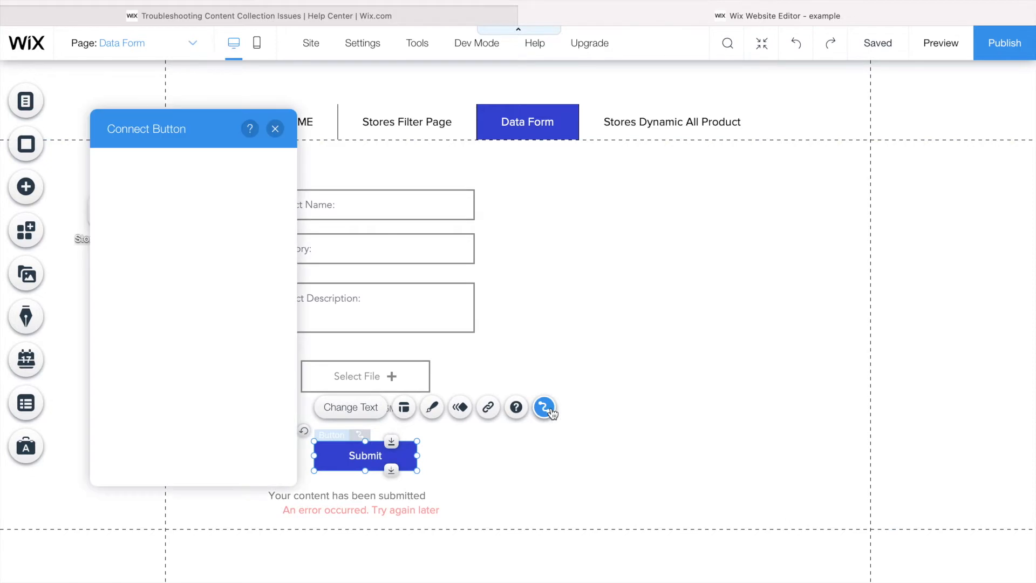
left_click(275, 129)
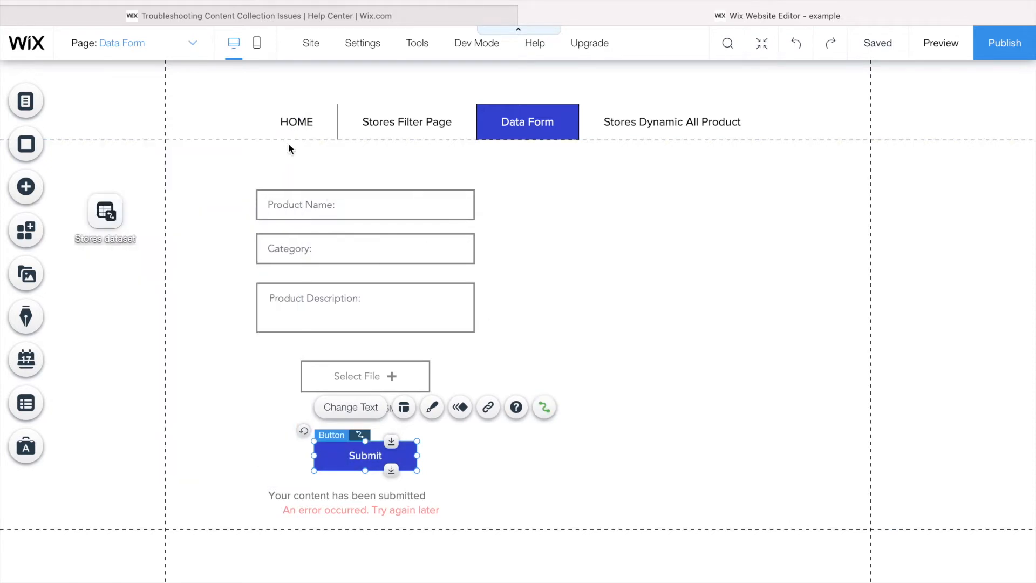
left_click(365, 204)
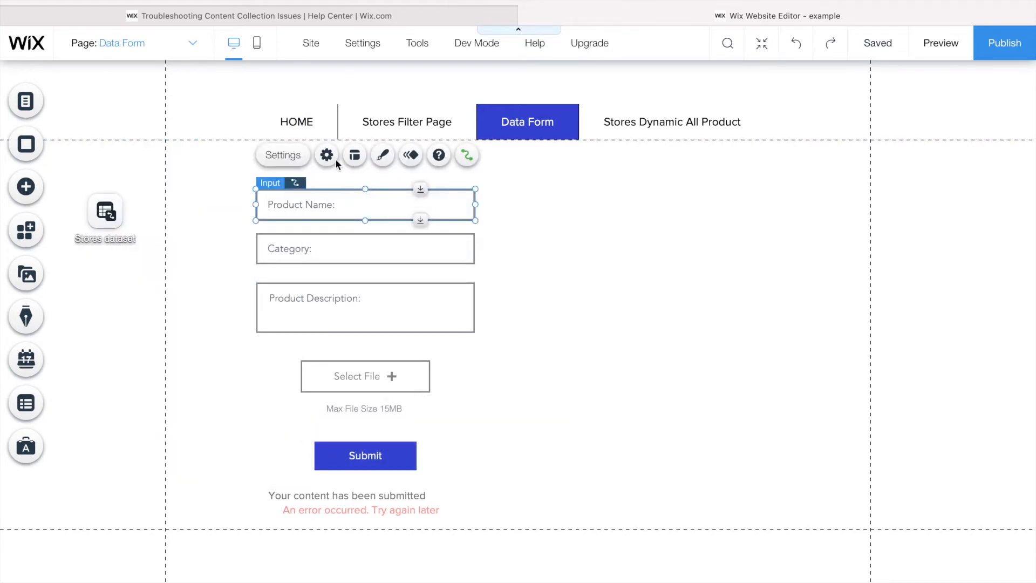
left_click(325, 155)
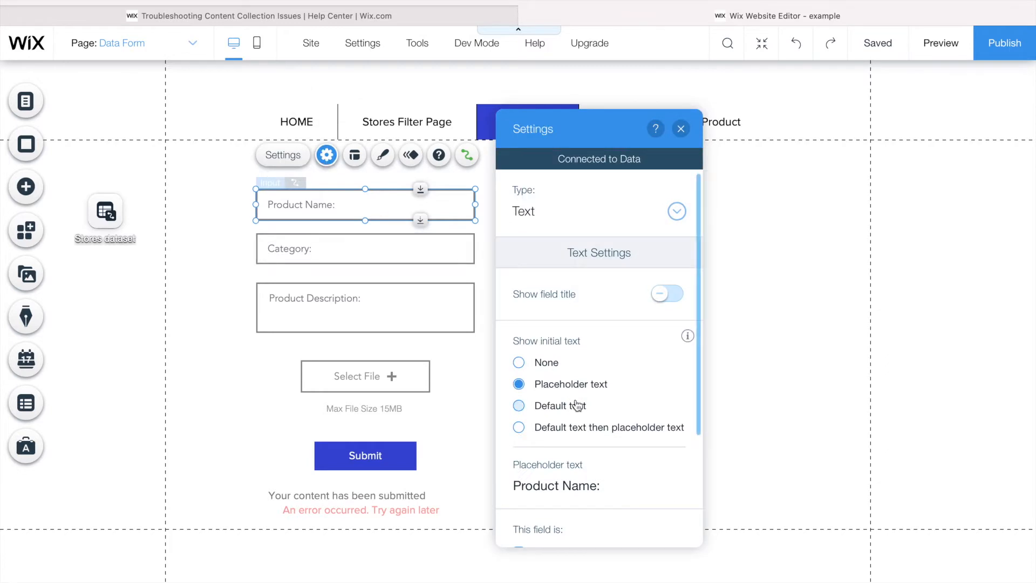
scroll("down", 3)
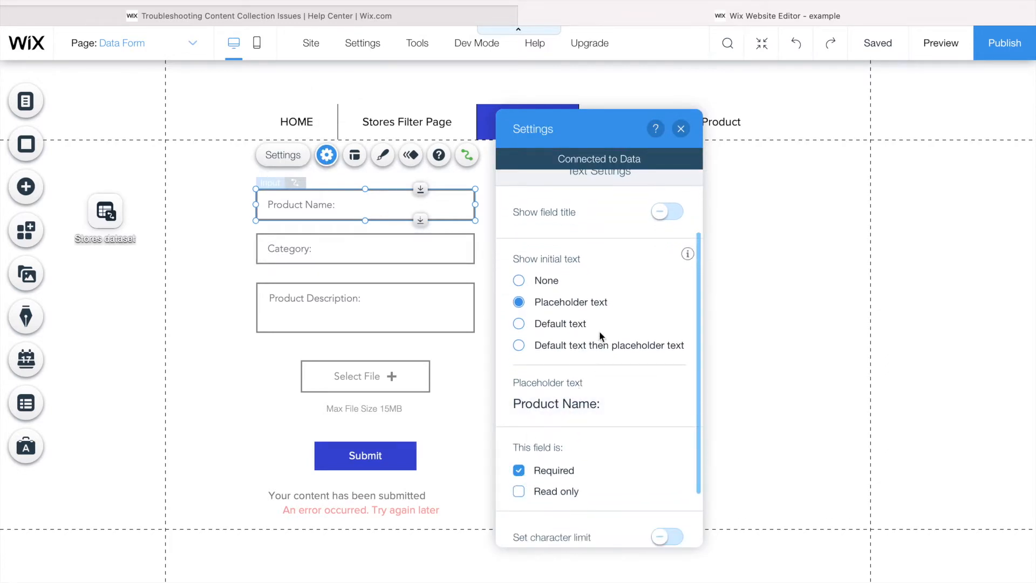
left_click(682, 129)
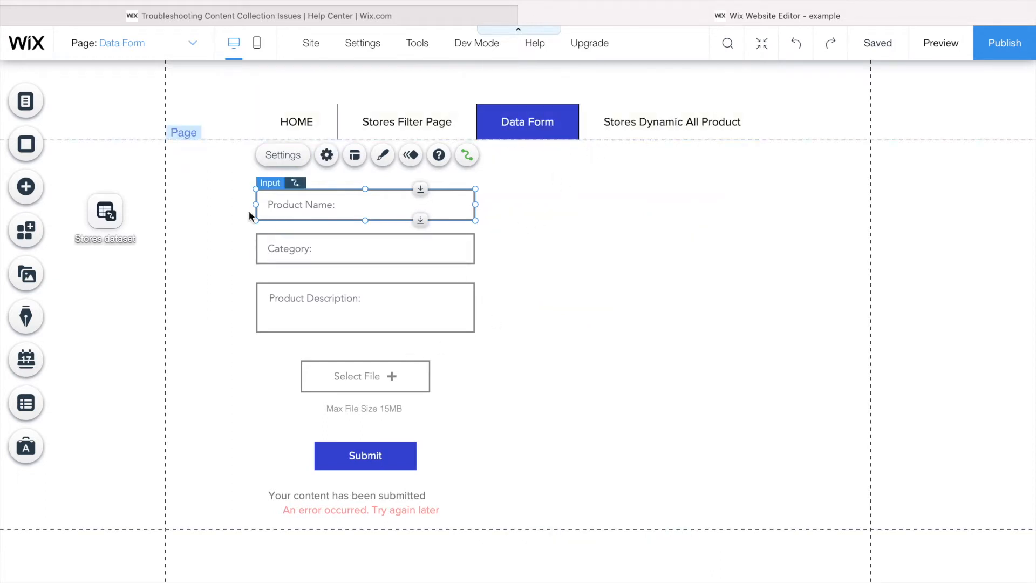
Step: Go to the Stores Filter Page and confirm the repeater image connects to the Stores dataset's Main Photo
left_click(25, 100)
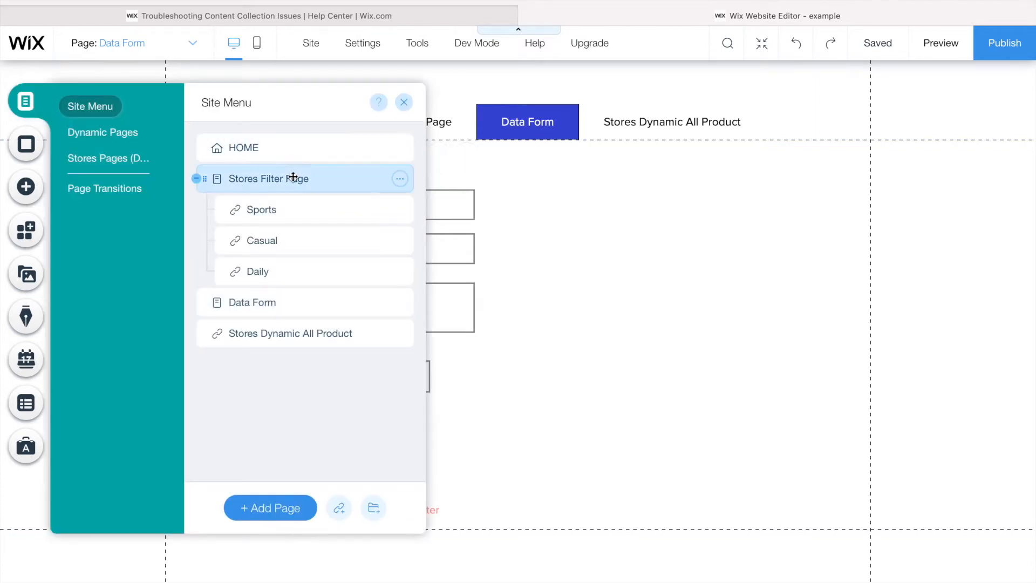
left_click(269, 178)
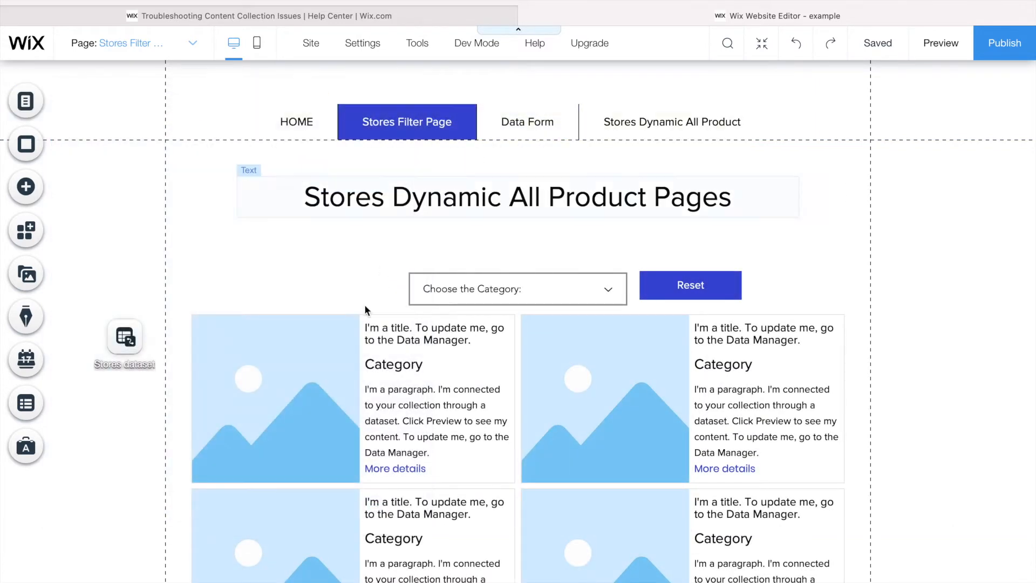
left_click(275, 397)
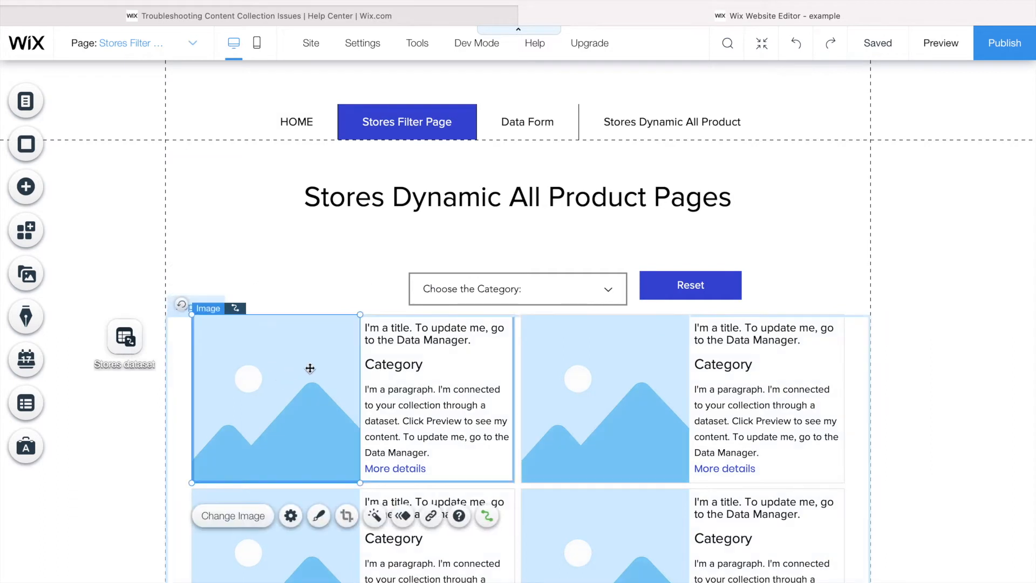
left_click(487, 516)
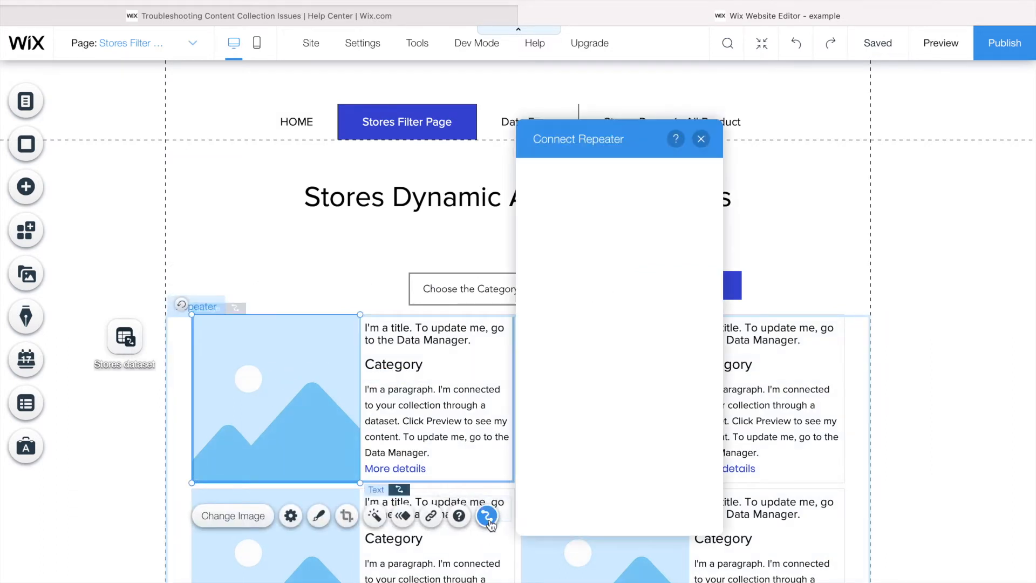
left_click(487, 516)
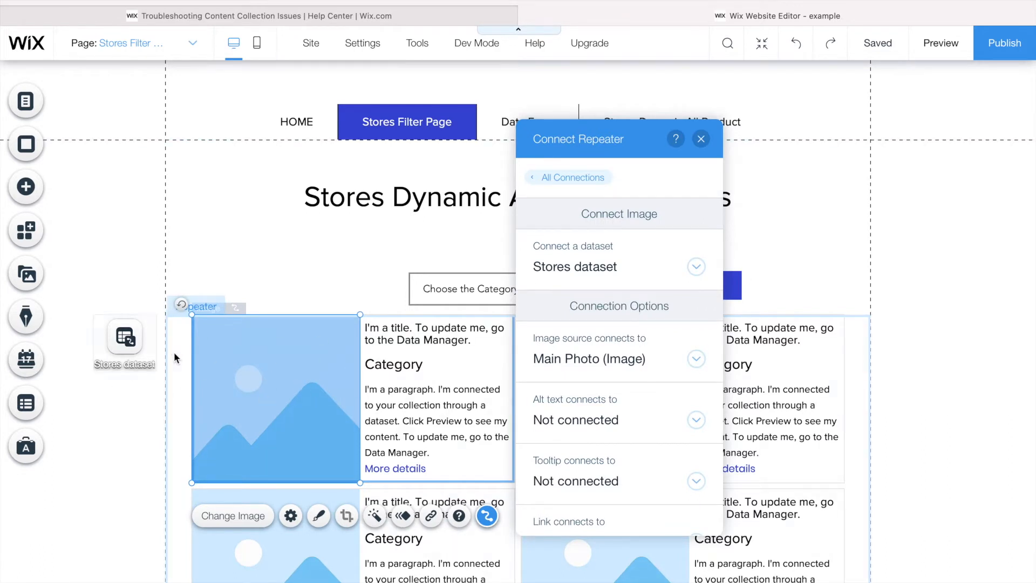
left_click(702, 140)
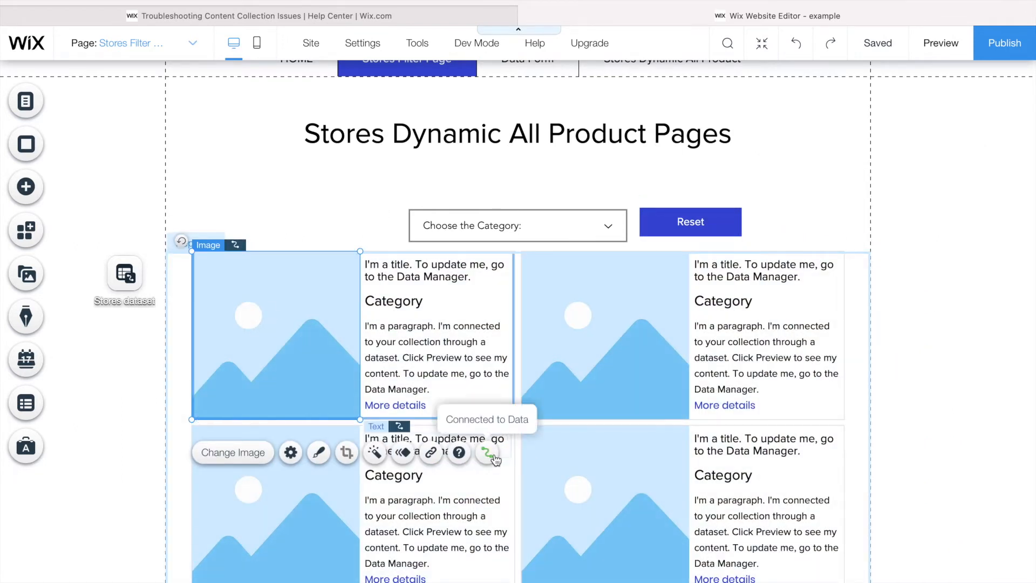
Step: Recheck the image connection, glance at the troubleshooting help article, and return to the editor
left_click(488, 452)
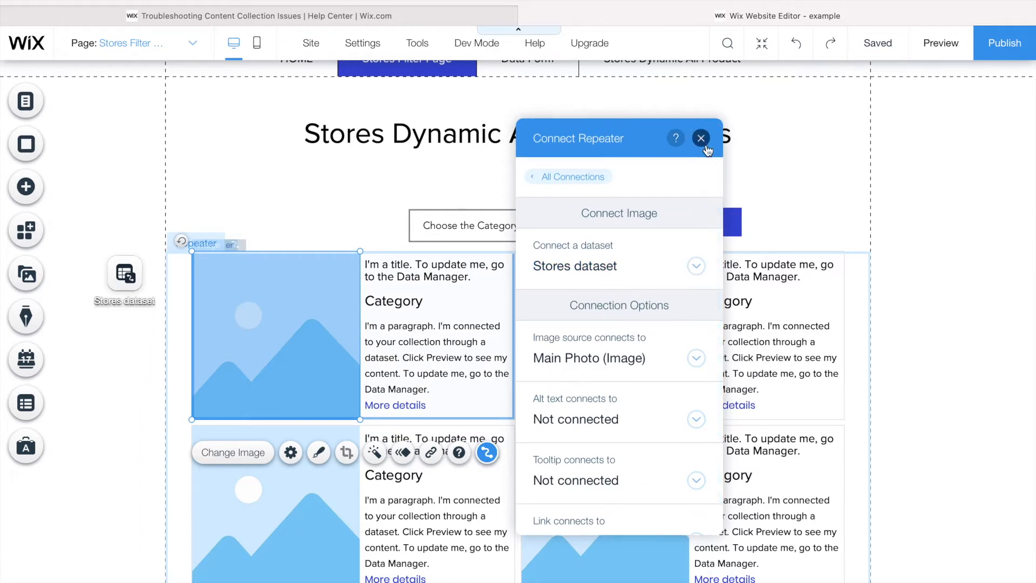
left_click(702, 138)
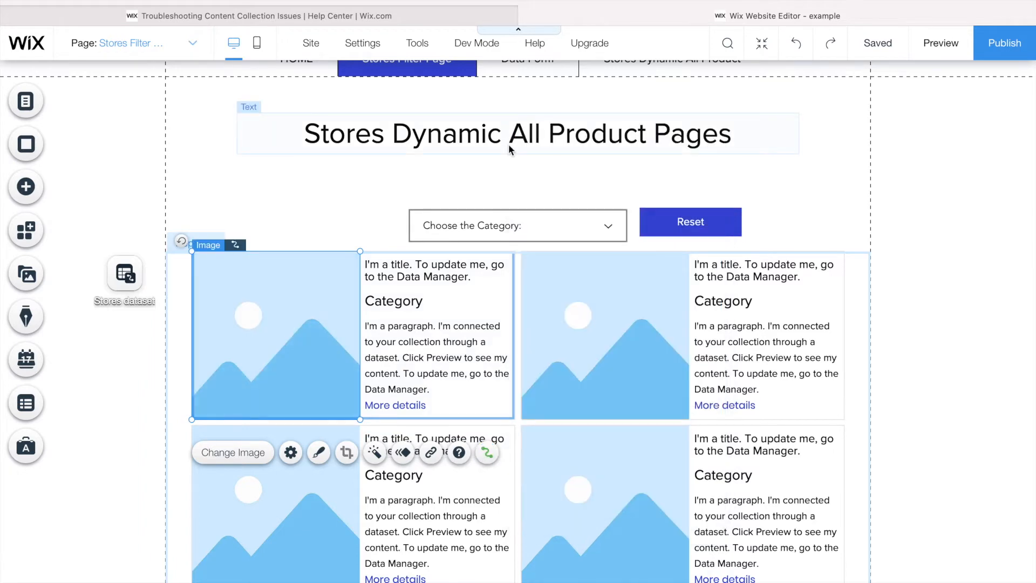
left_click(264, 16)
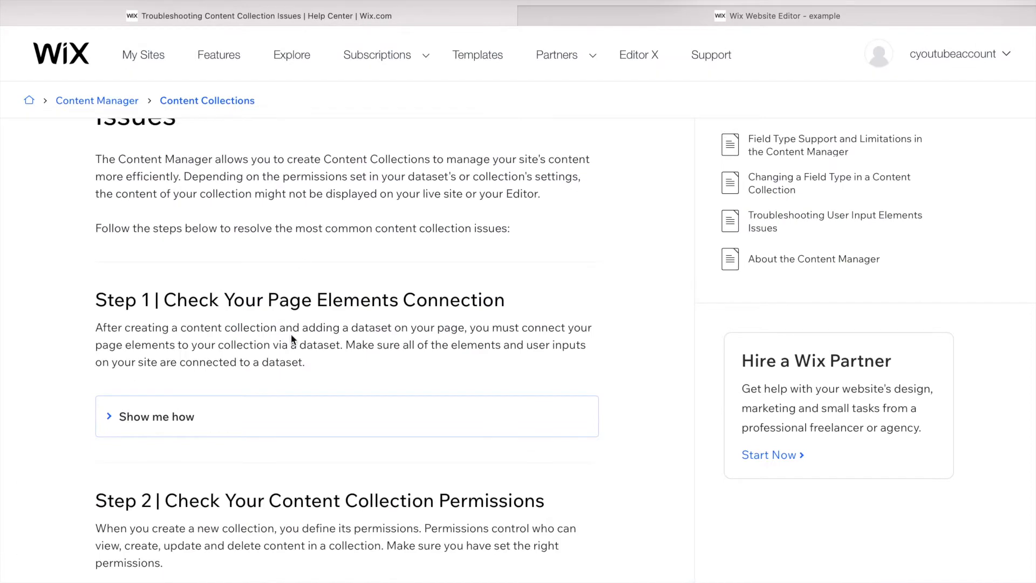
scroll("down", 3)
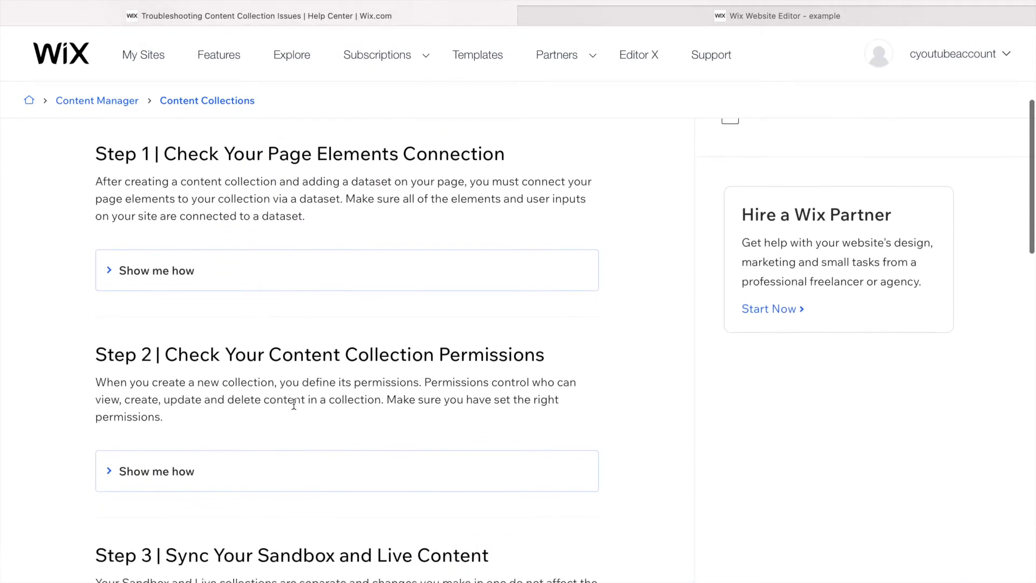
left_click(780, 16)
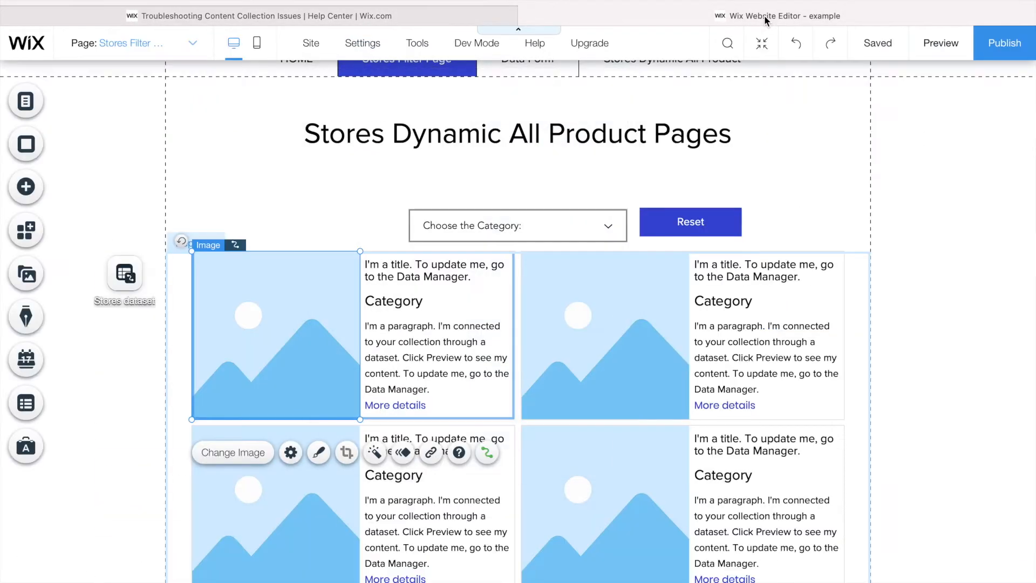
Step: Review the Stores collection permissions (Anyone reads; Admin creates, updates, deletes) and cancel without changes
left_click(124, 274)
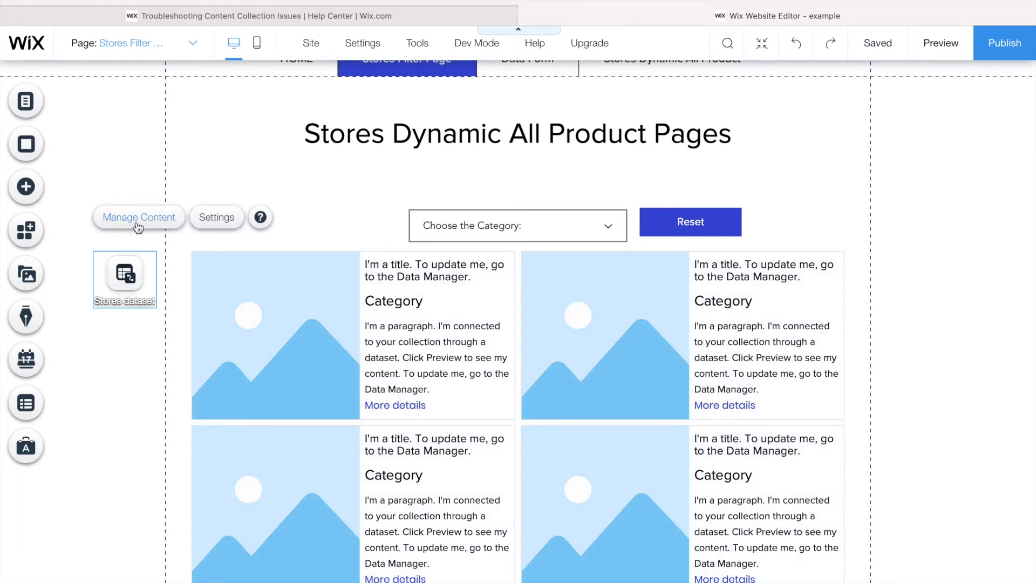
left_click(139, 217)
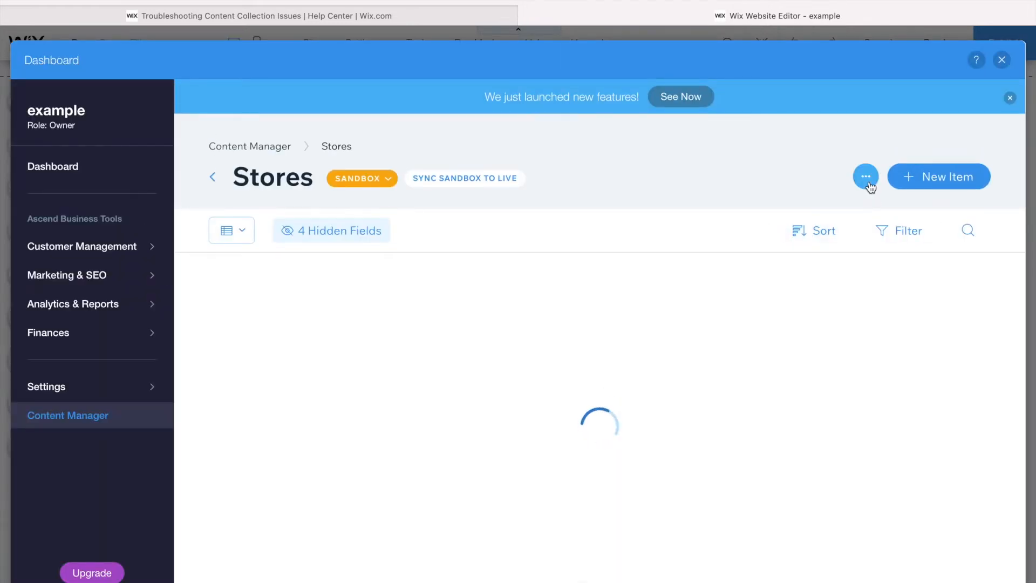
left_click(866, 176)
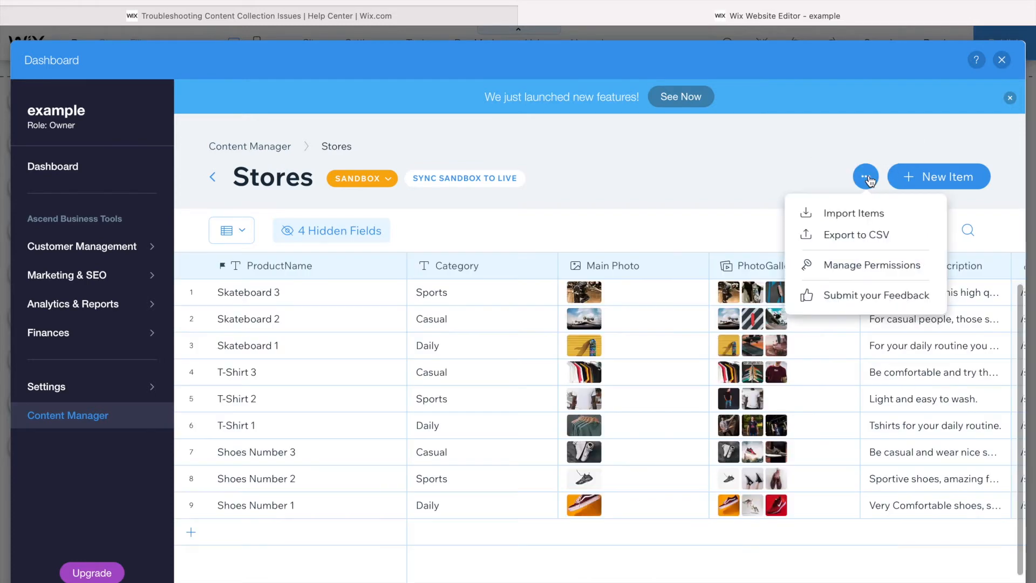
mouse_move(873, 265)
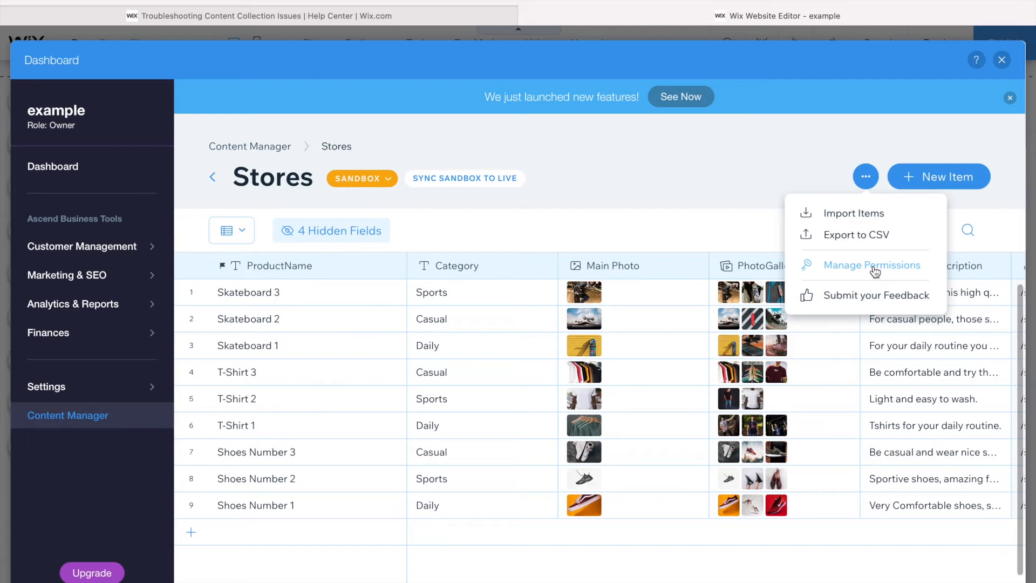
left_click(870, 266)
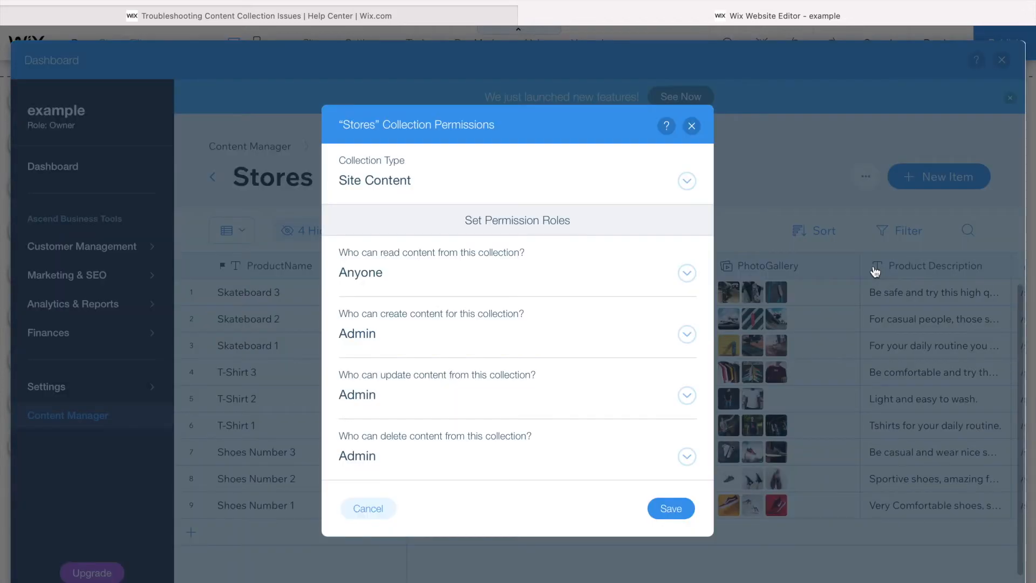
mouse_move(758, 245)
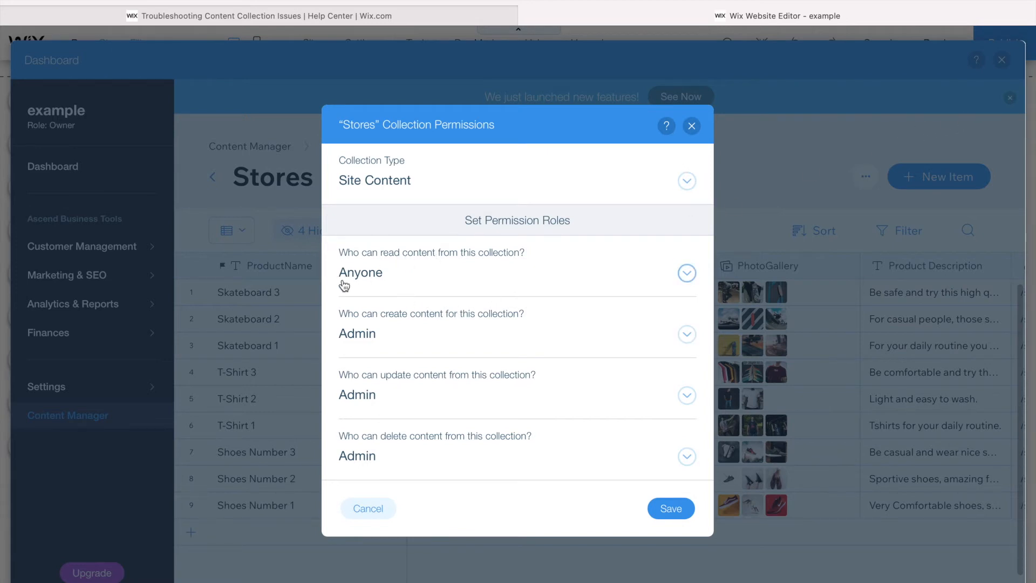
mouse_move(463, 283)
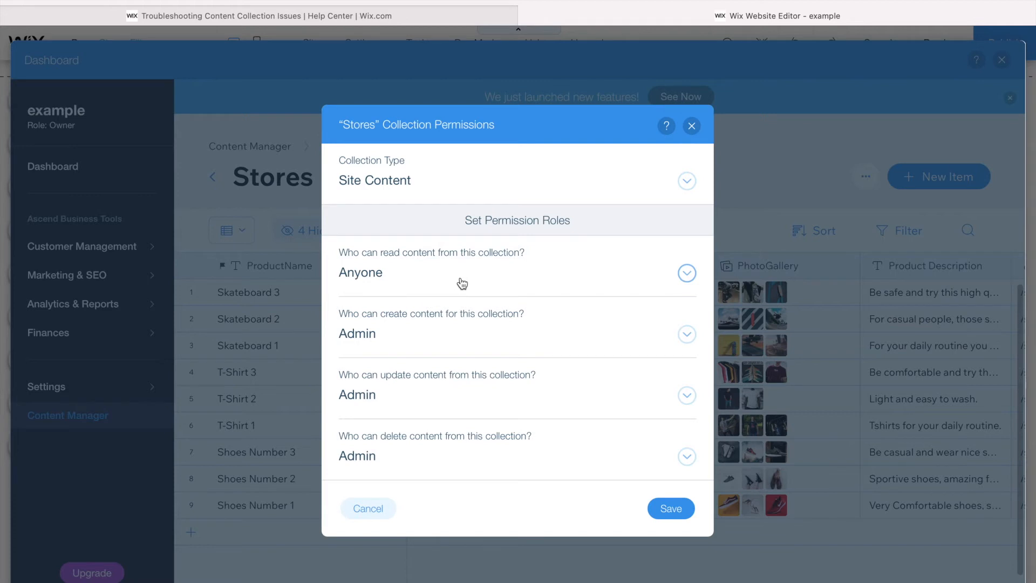
mouse_move(490, 320)
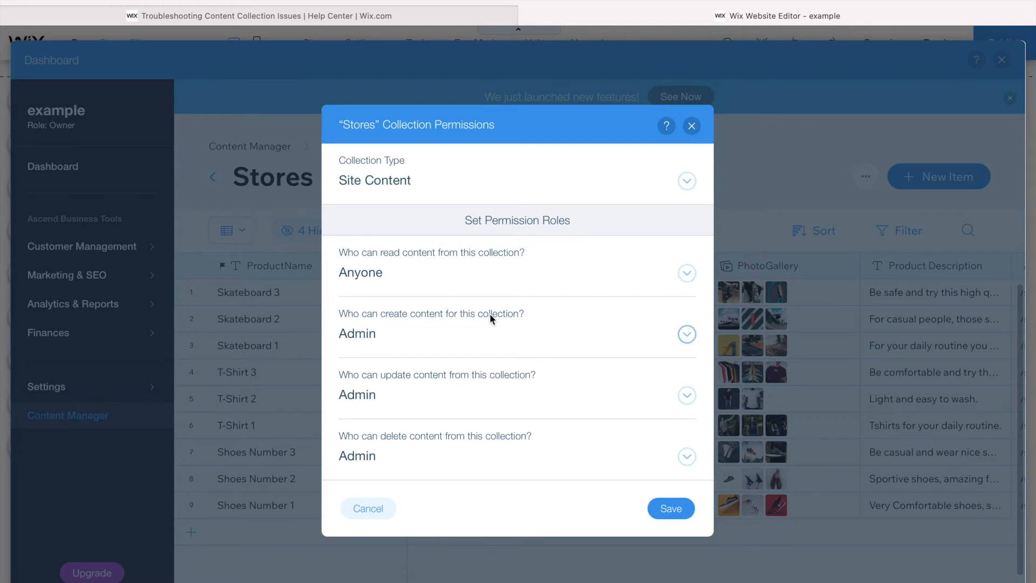
mouse_move(533, 326)
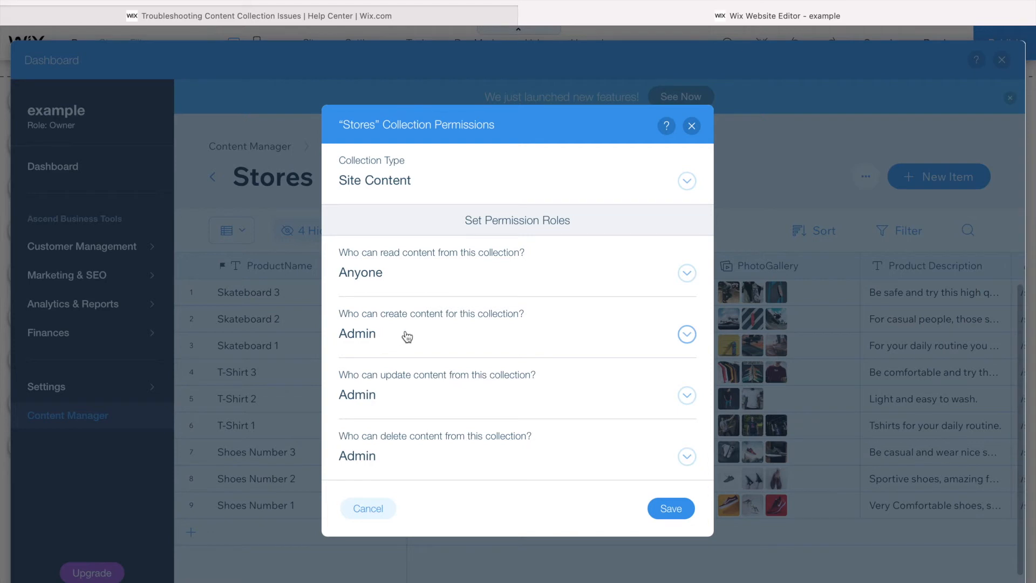
mouse_move(393, 453)
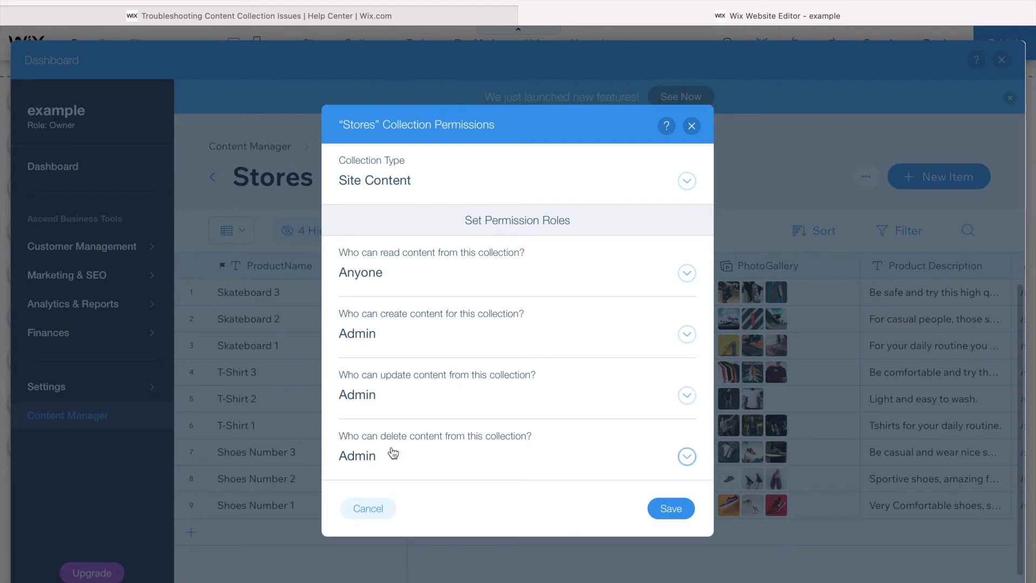
mouse_move(985, 201)
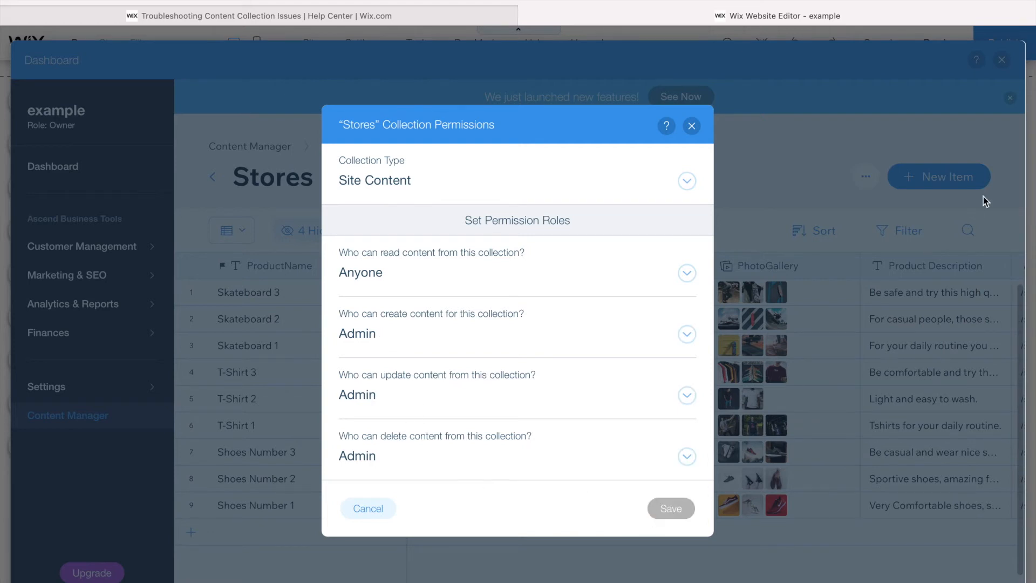
left_click(691, 125)
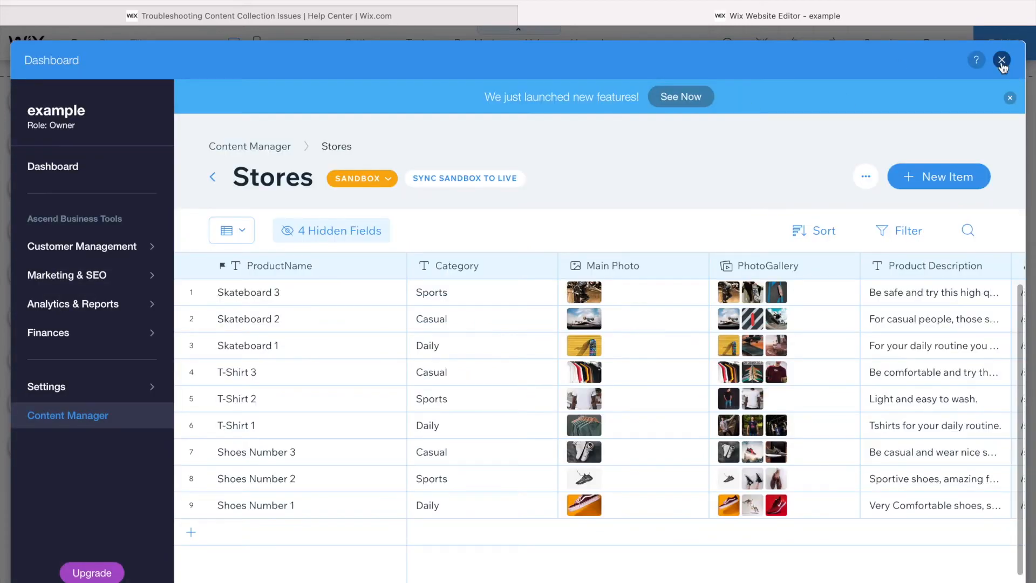
Step: Close the dashboard, go to the Data Form page, and reopen the Stores dataset's content in Content Manager
left_click(1001, 59)
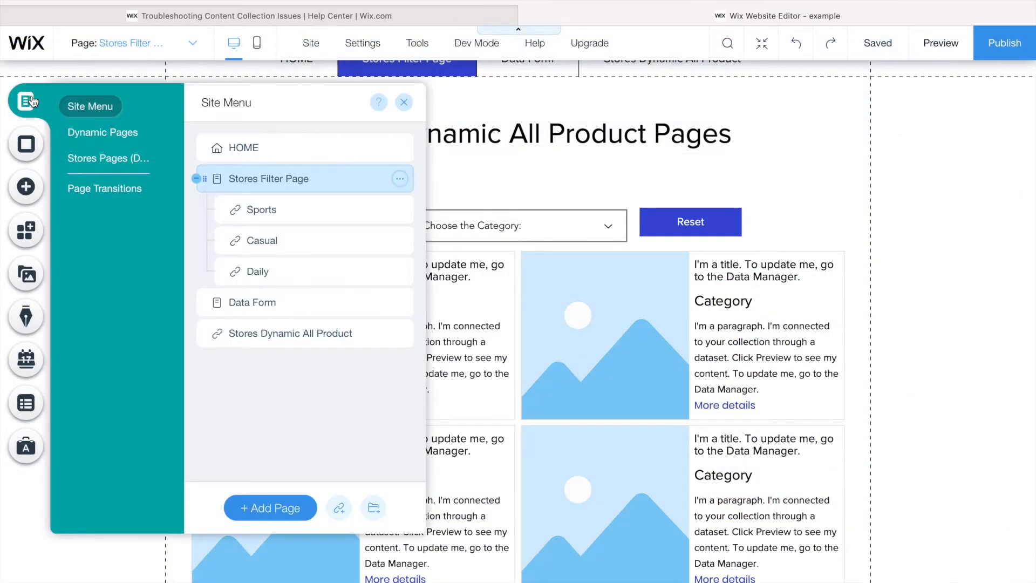
left_click(251, 302)
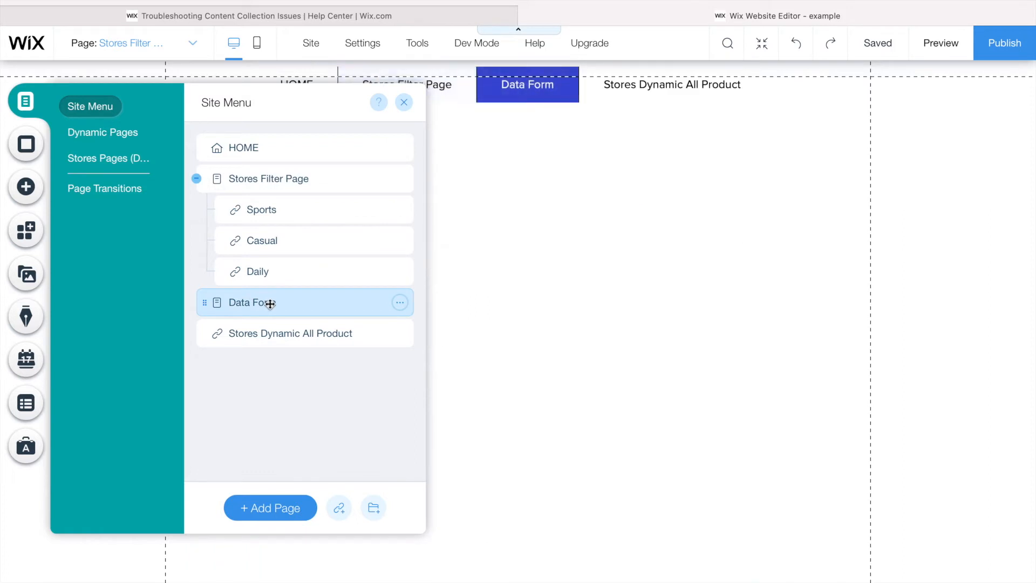
left_click(251, 302)
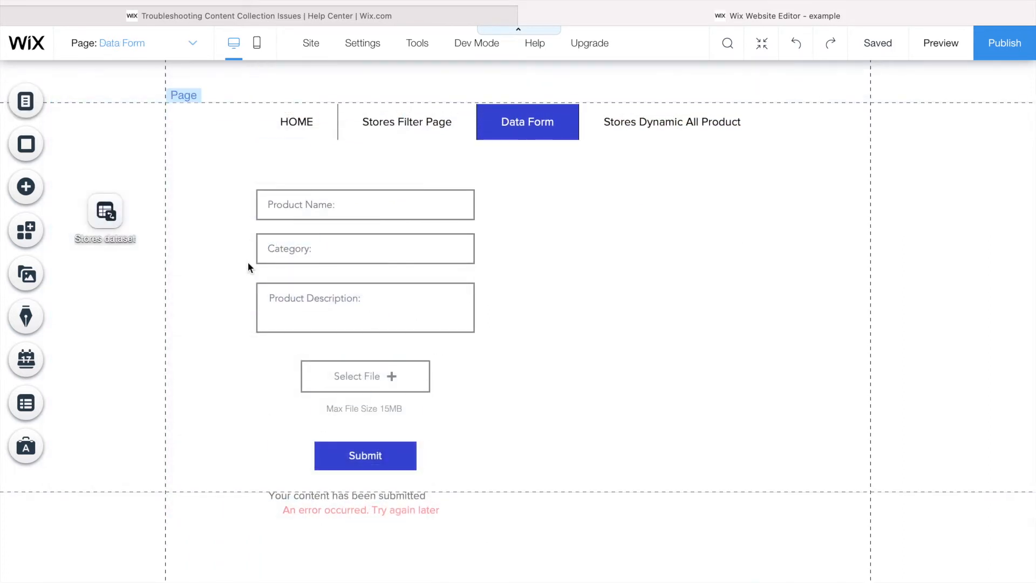
left_click(105, 211)
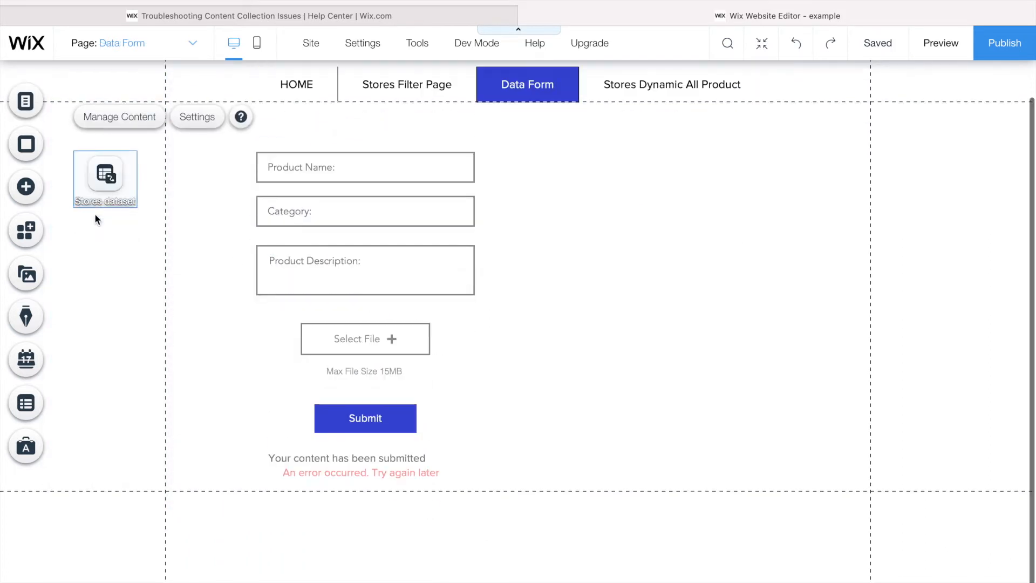
left_click(118, 117)
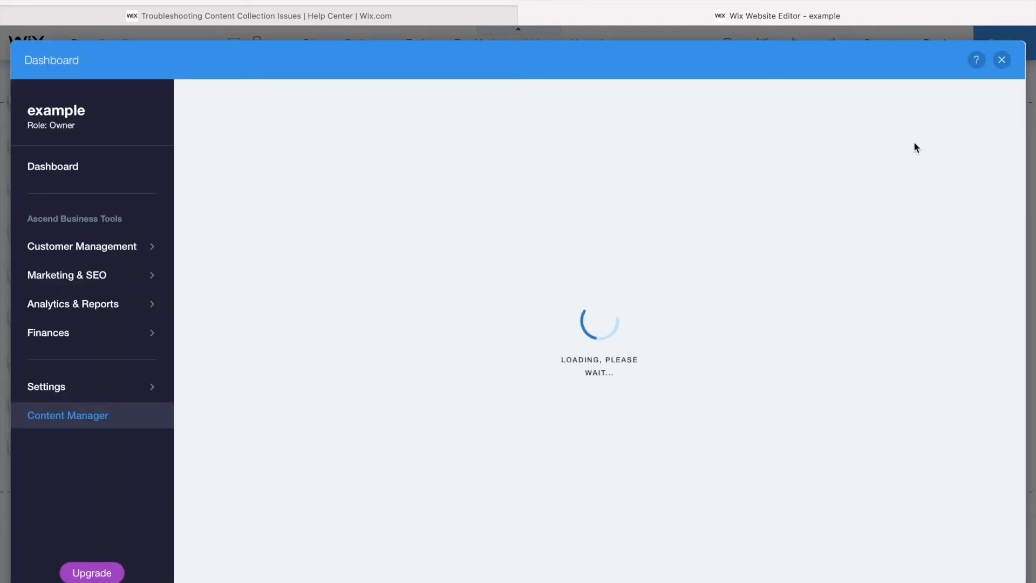
Step: Re-review the Stores collection's Permissions & Privacy unchanged, then close the dashboard
left_click(867, 176)
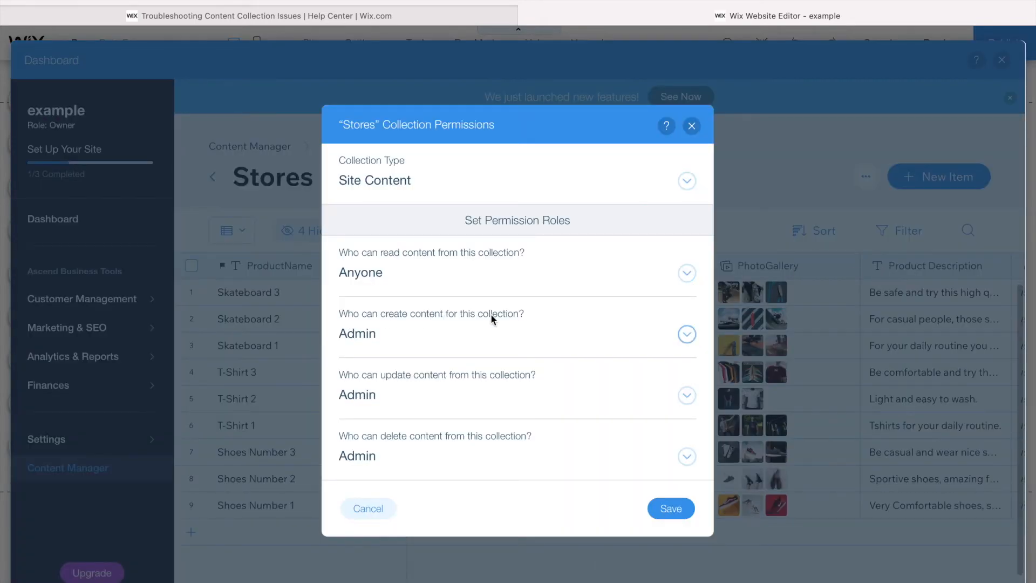
left_click(686, 334)
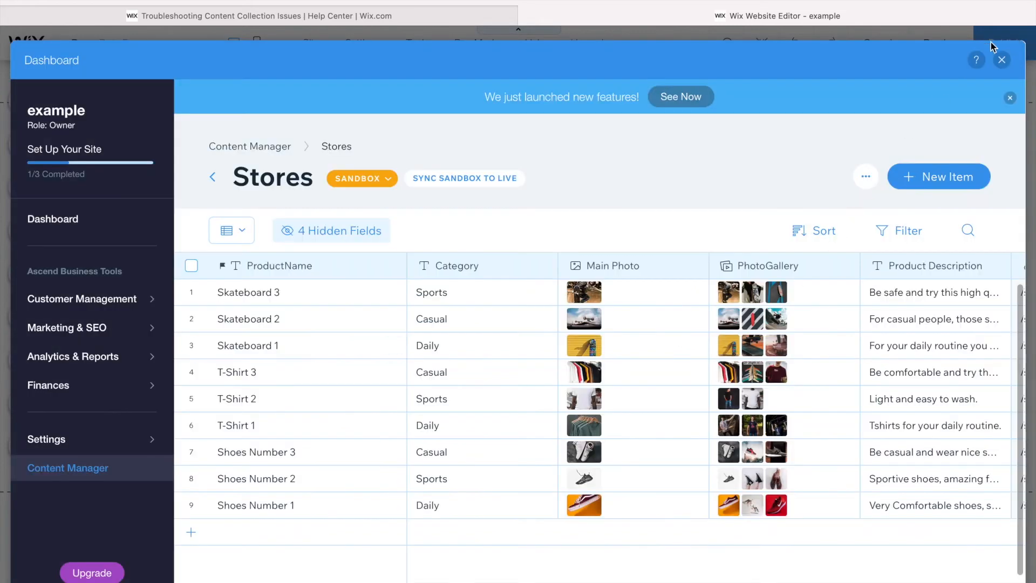
left_click(1002, 60)
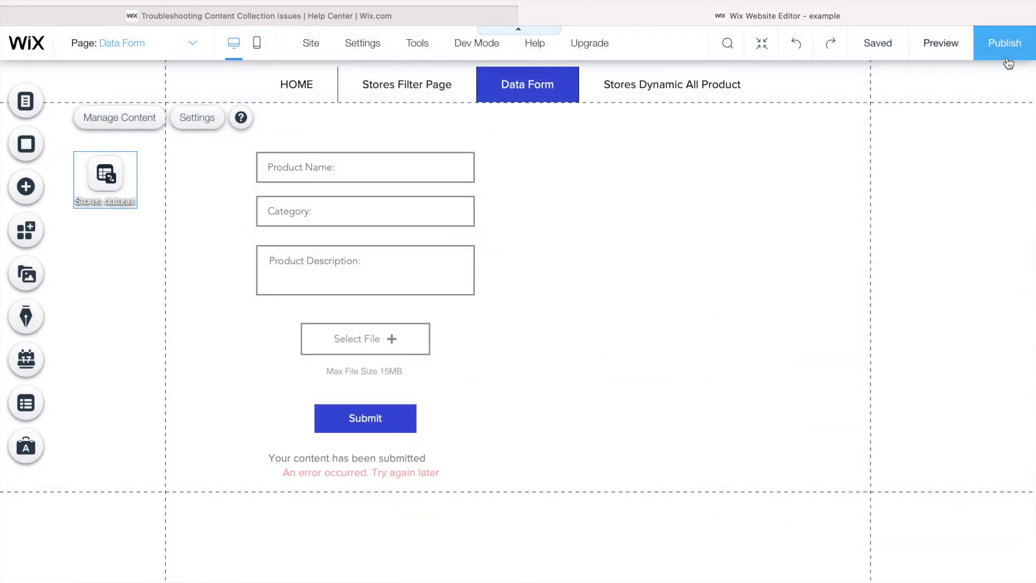
mouse_move(371, 64)
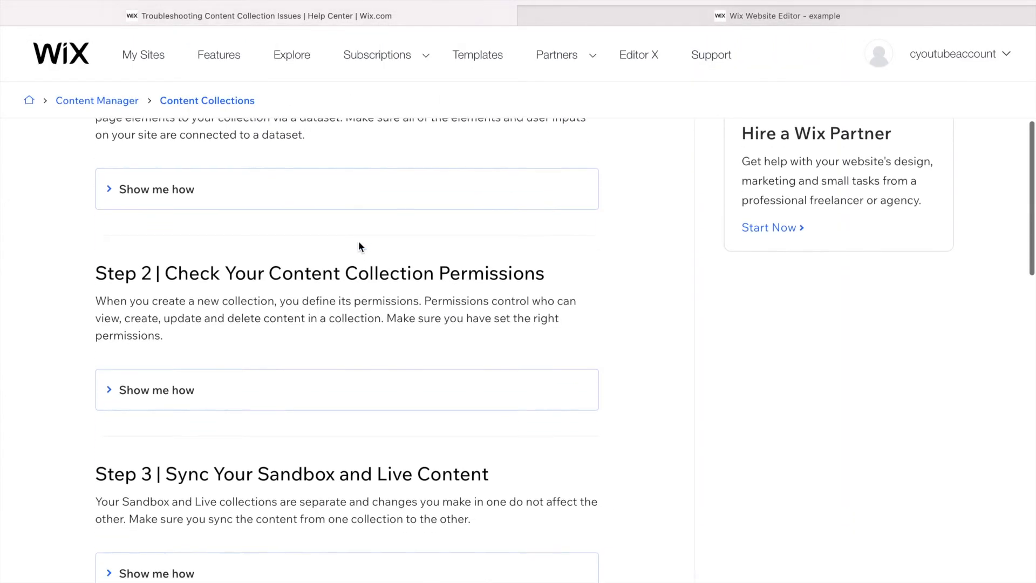
Step: Read the help article's sandbox-sync step and return to the website editor
scroll("down", 3)
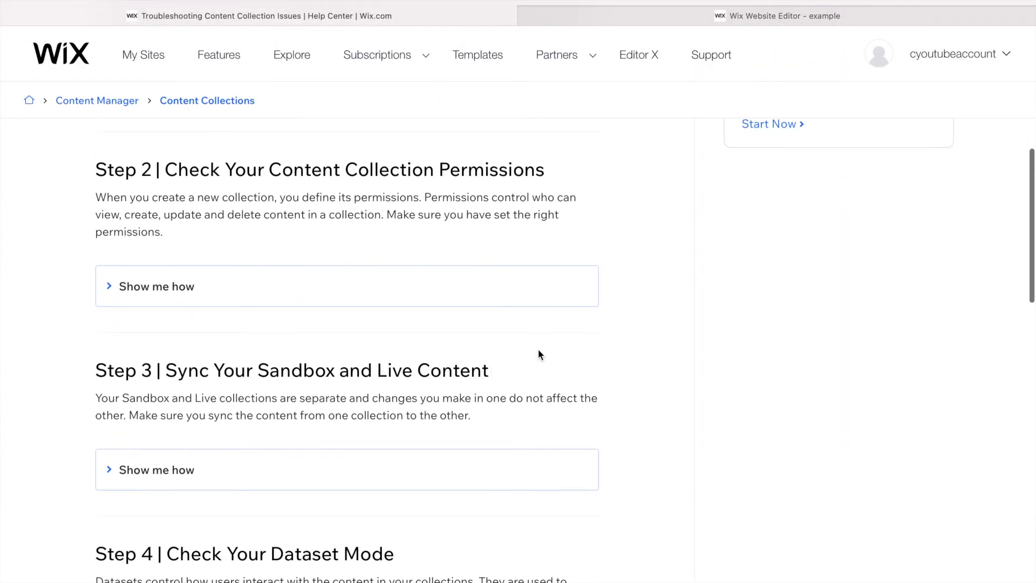
left_click(776, 16)
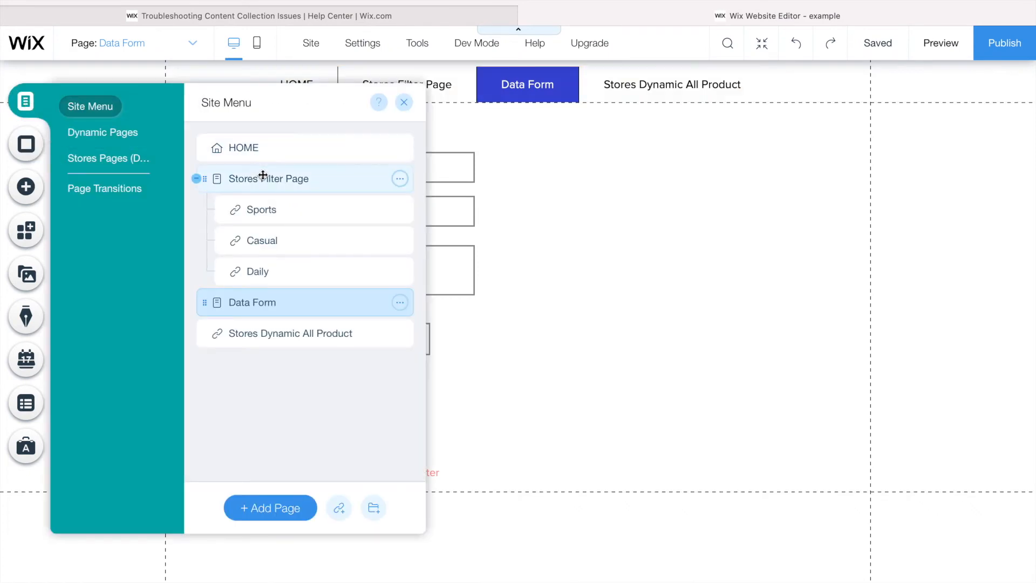
Step: Switch to the Stores Filter Page and open its Stores dataset's content in Content Manager
left_click(268, 178)
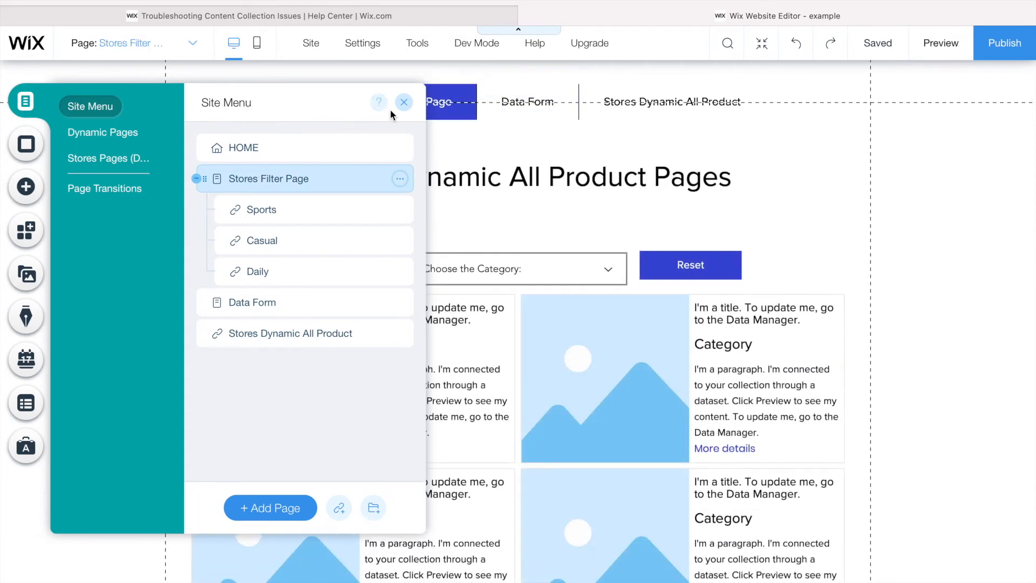
left_click(404, 102)
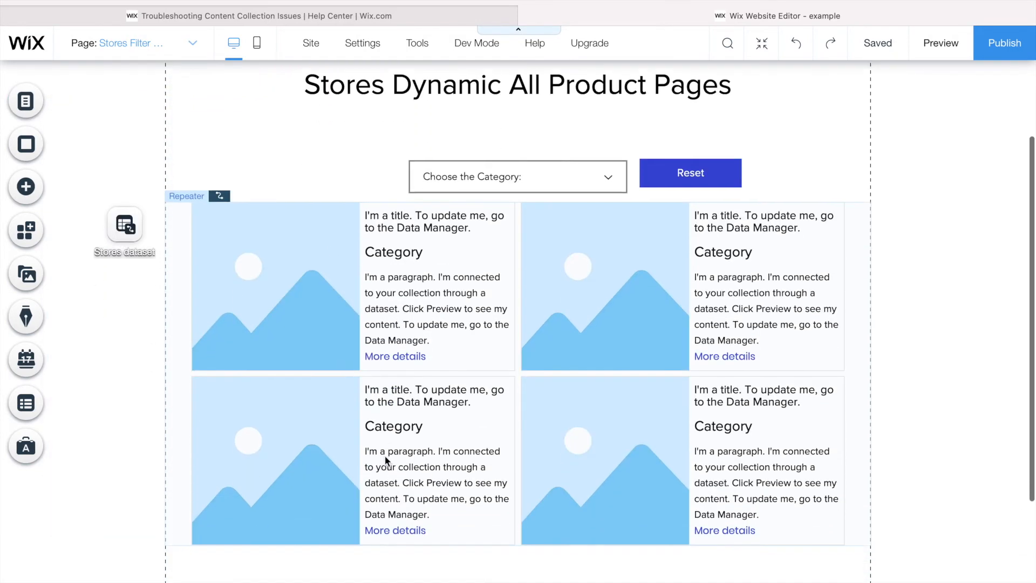
left_click(123, 221)
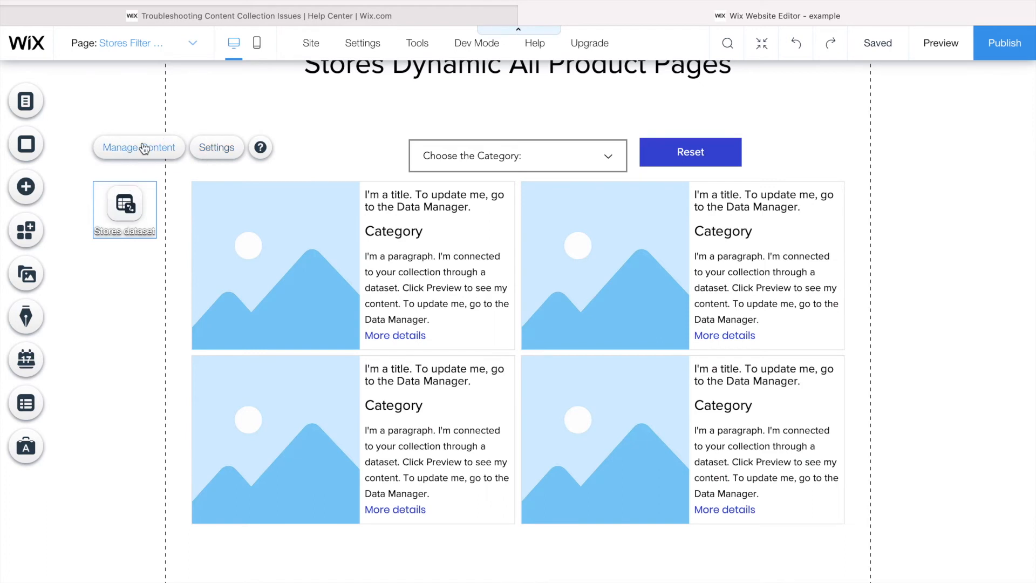
left_click(138, 148)
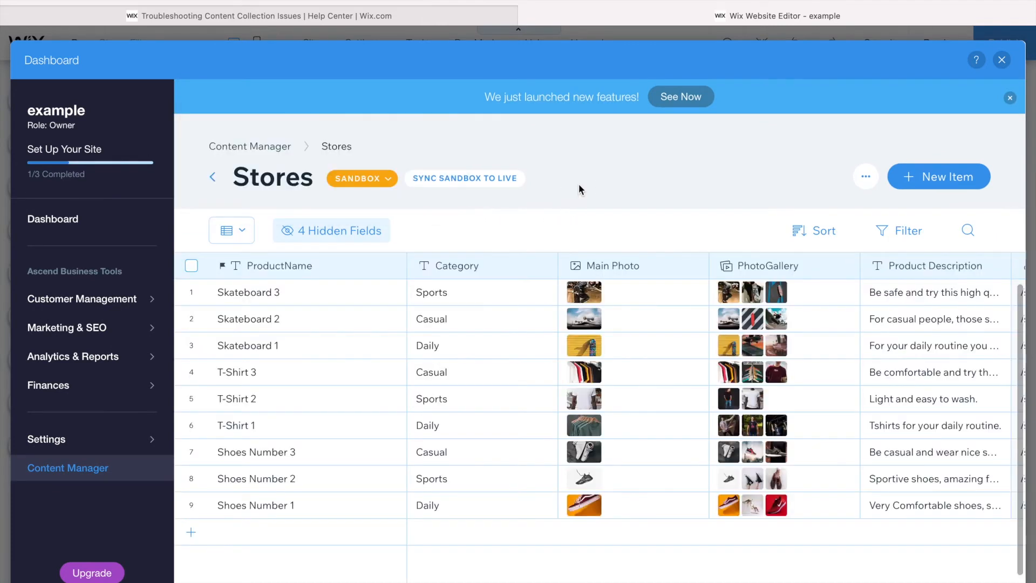
mouse_move(681, 405)
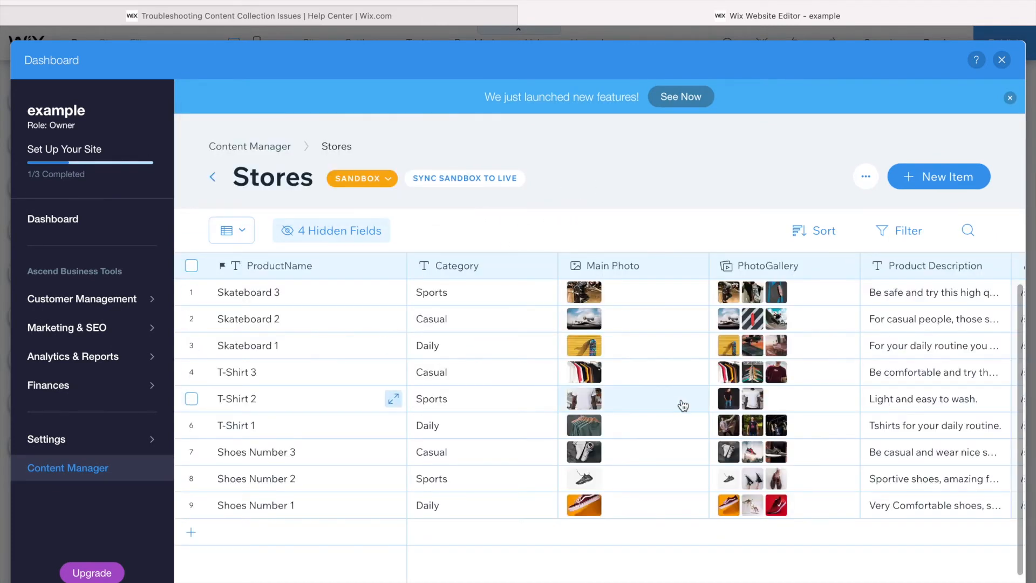
mouse_move(134, 257)
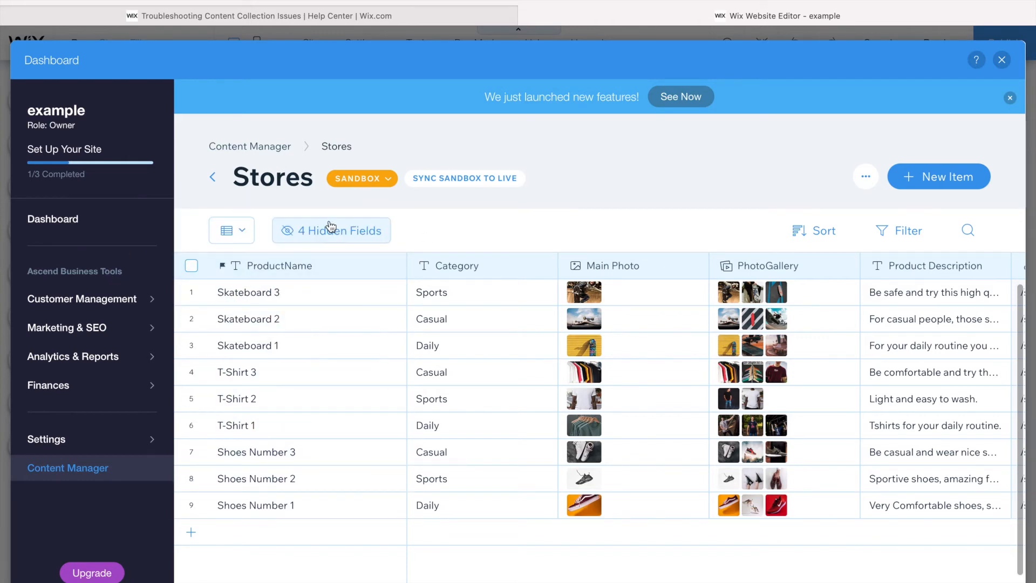
Step: View the Live Stores collection, sync its 9 Live items to Sandbox, and return to the Sandbox view
left_click(362, 178)
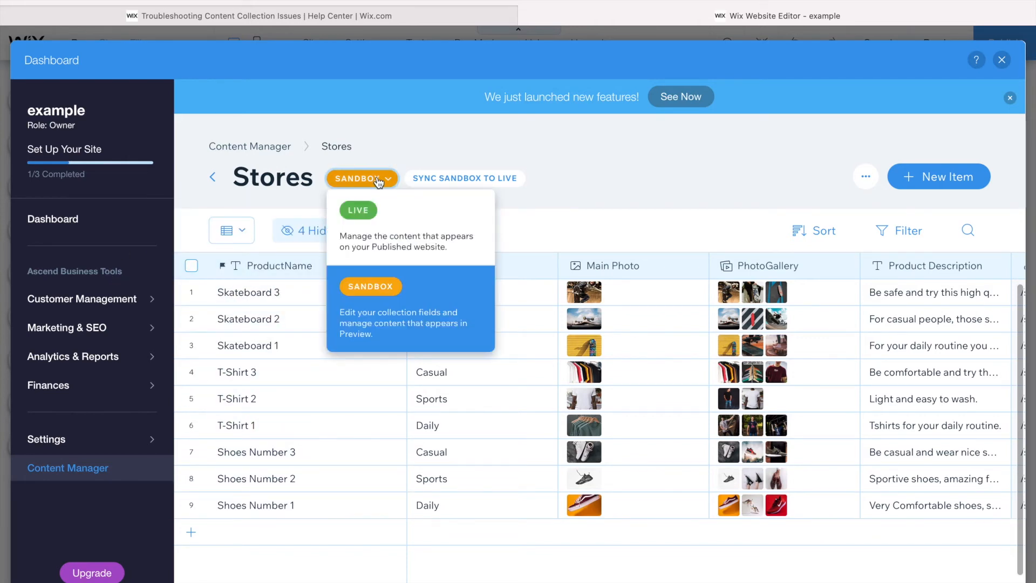
left_click(358, 211)
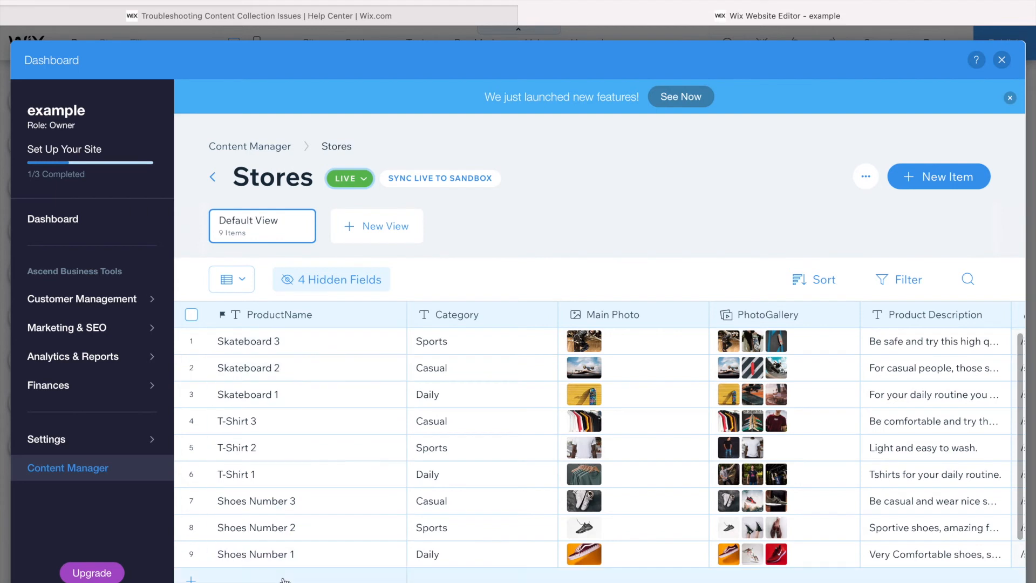
mouse_move(473, 371)
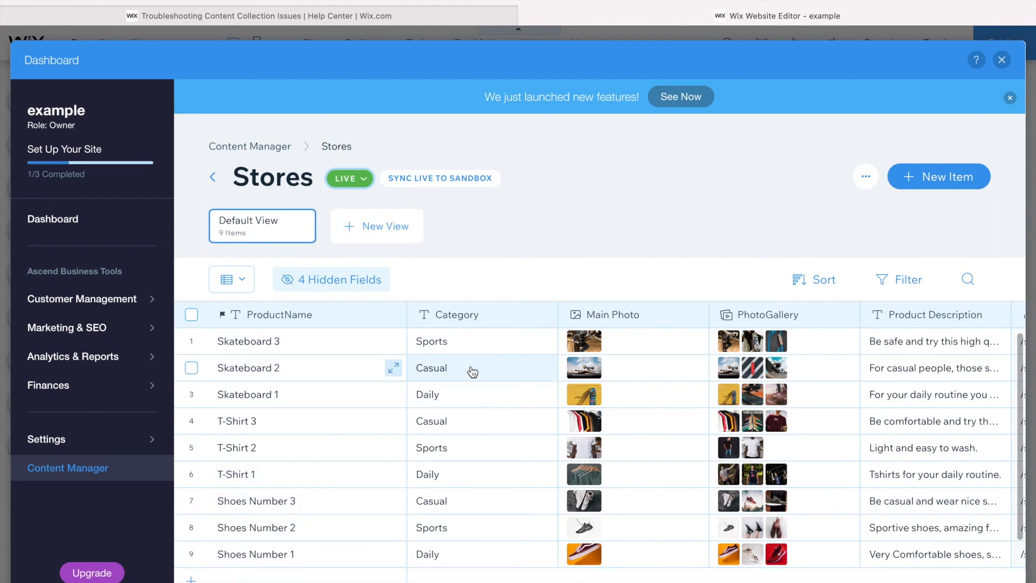
mouse_move(275, 238)
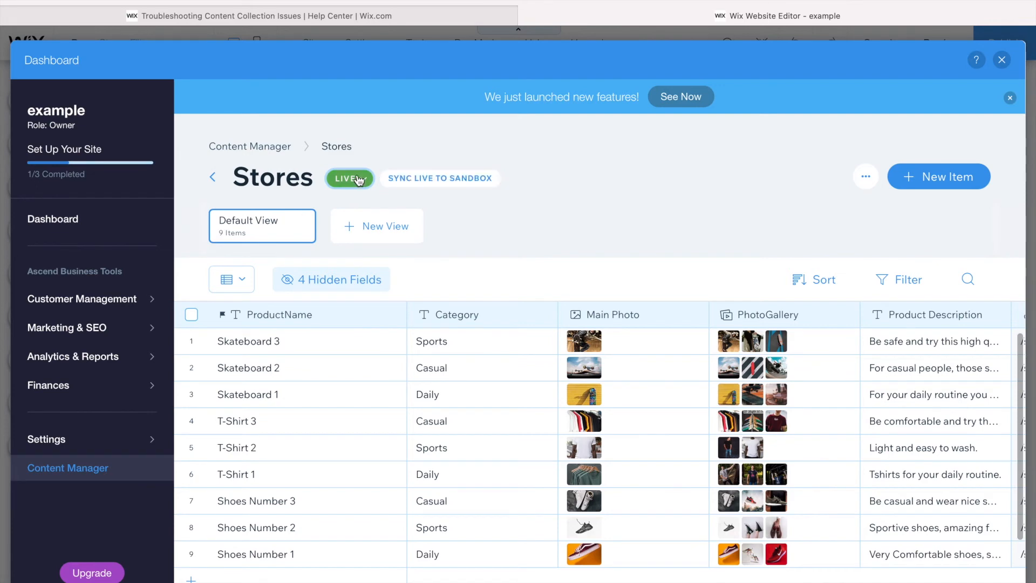
mouse_move(507, 195)
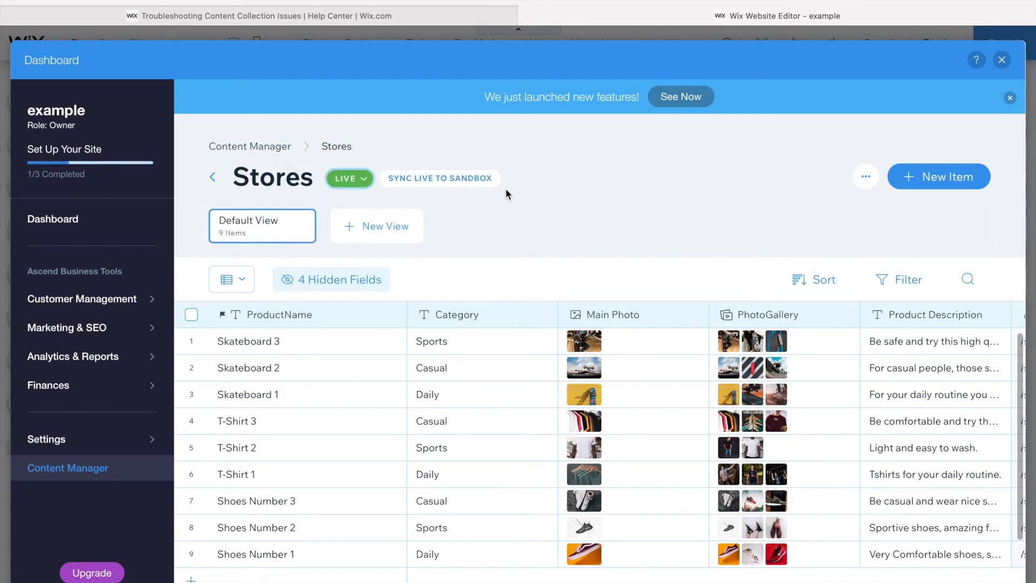
left_click(349, 178)
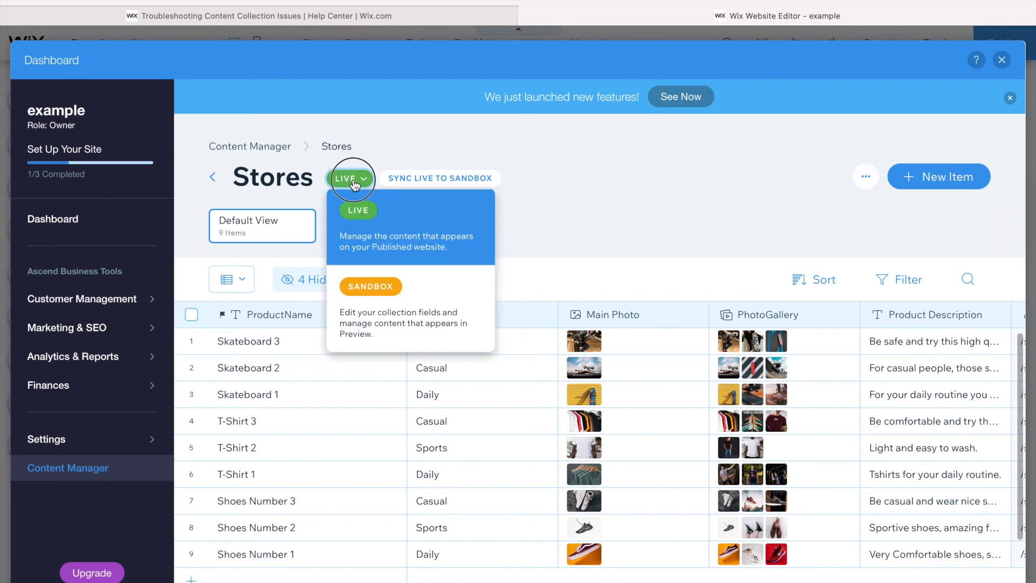
left_click(439, 178)
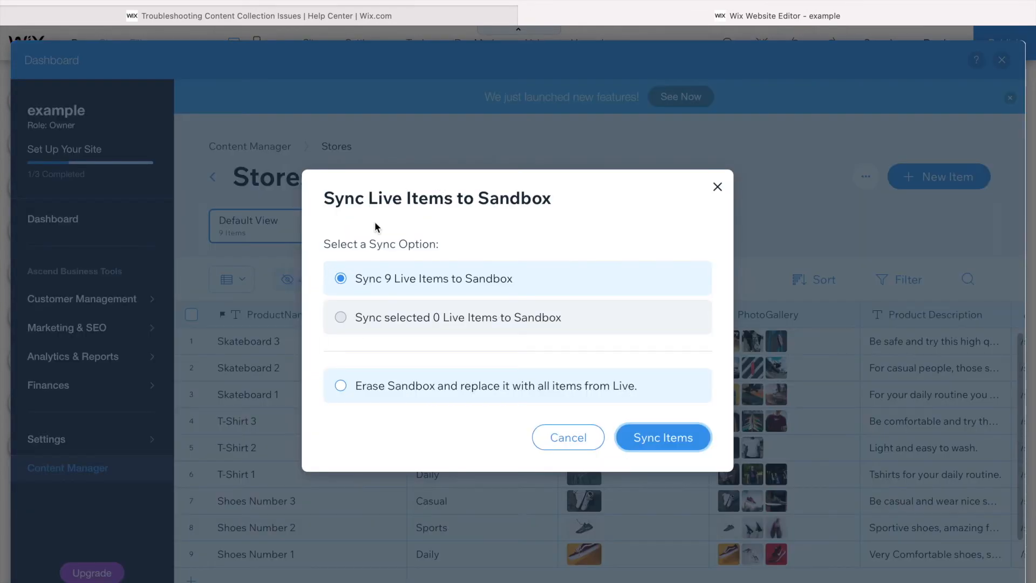
mouse_move(506, 389)
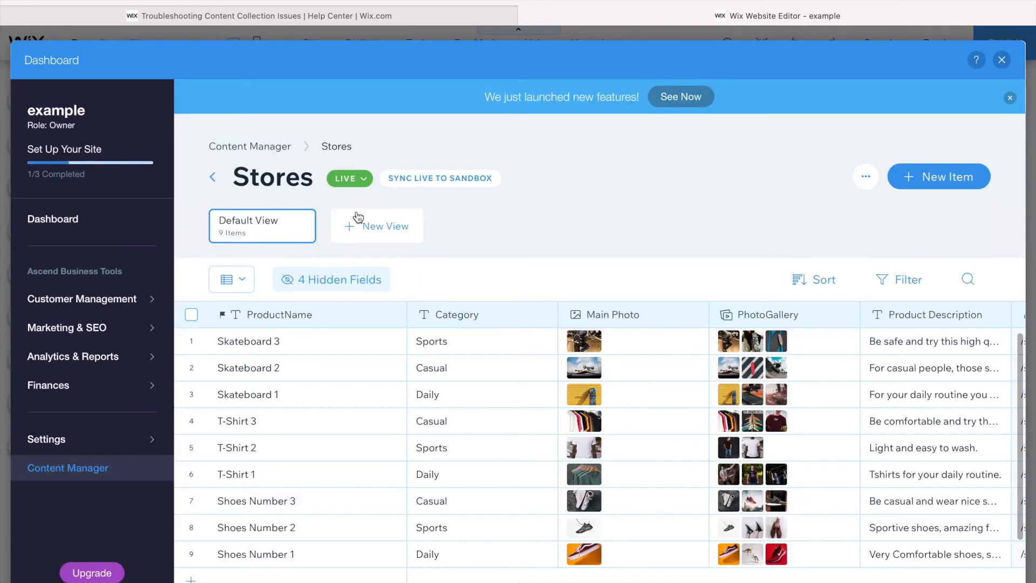
left_click(345, 178)
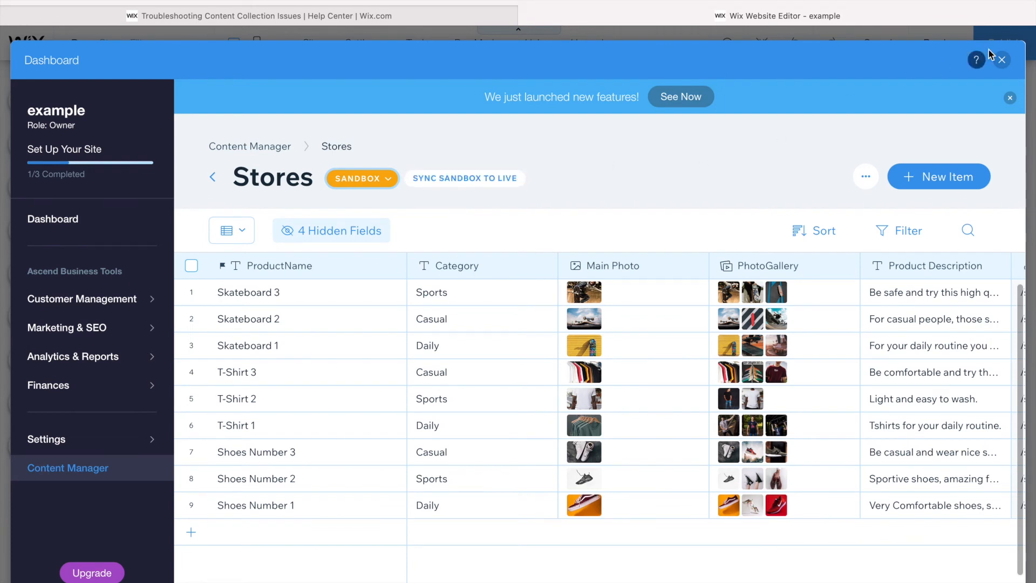
mouse_move(378, 275)
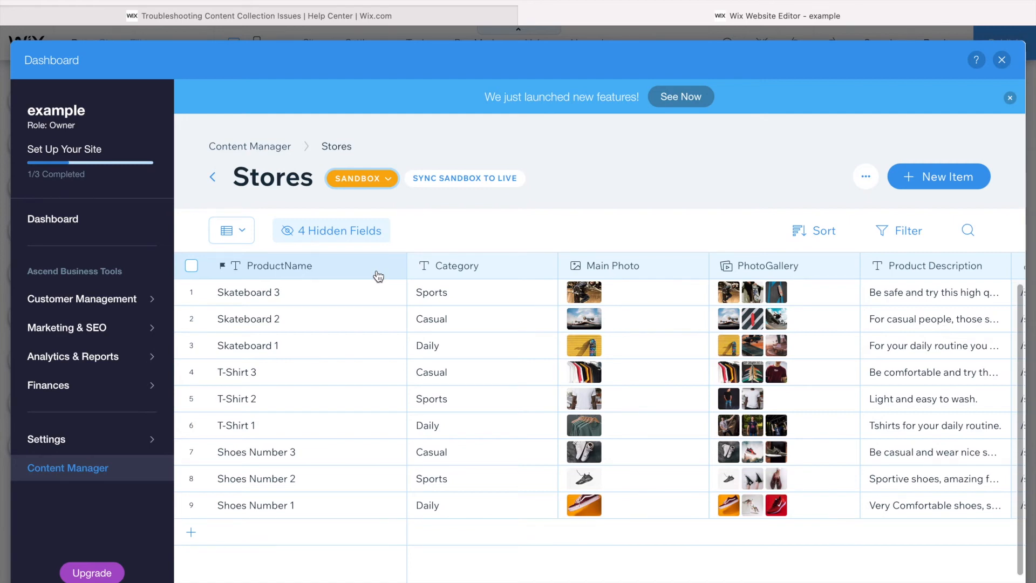
mouse_move(694, 21)
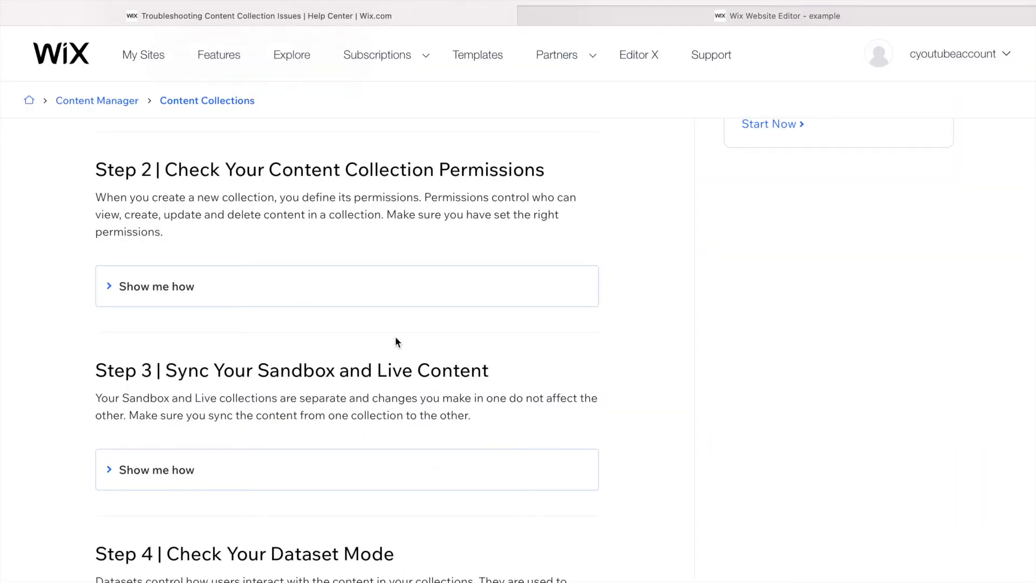
scroll("down", 3)
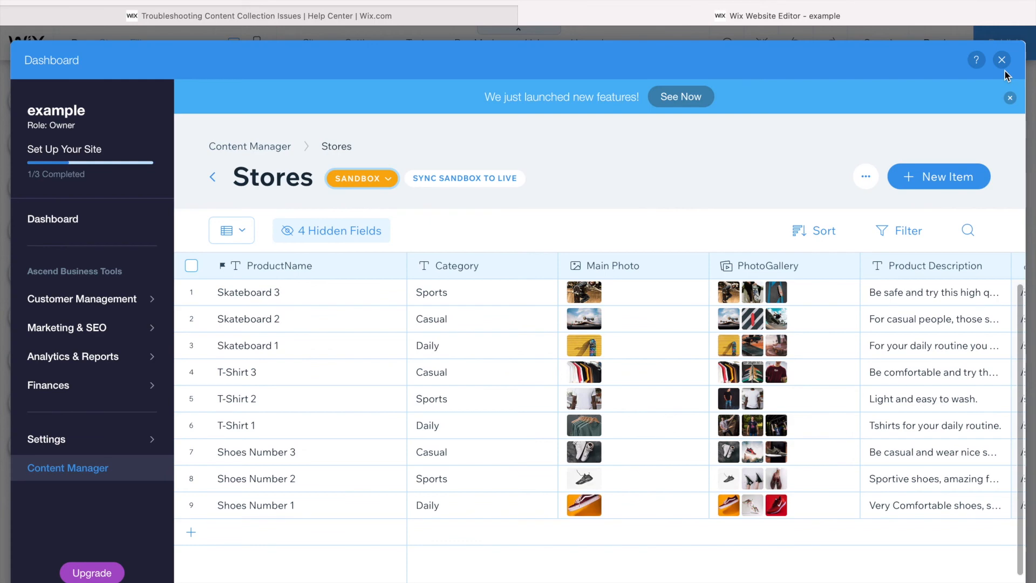
Step: Close the dashboard and switch to the Data Form page
left_click(1002, 59)
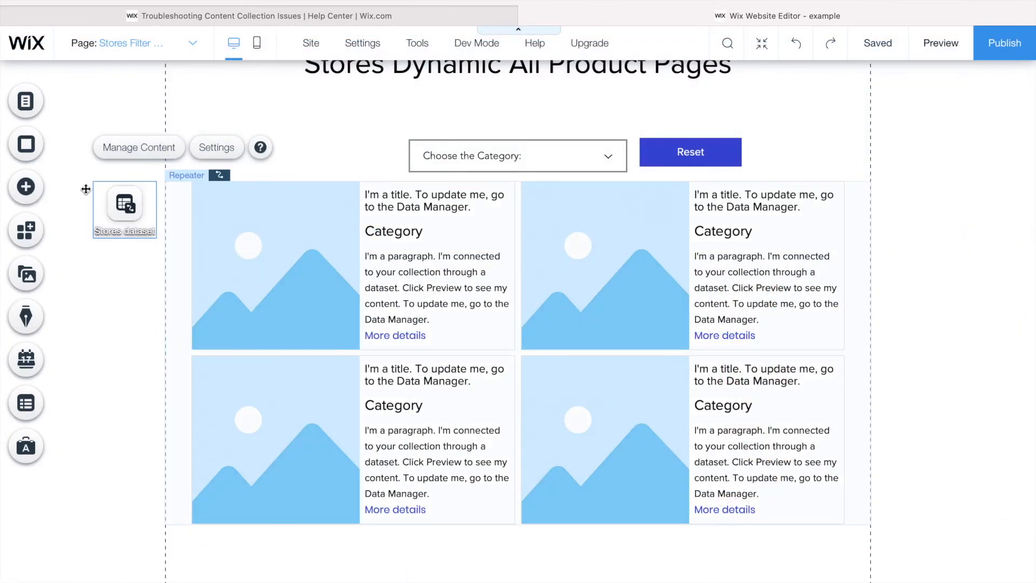
left_click(25, 101)
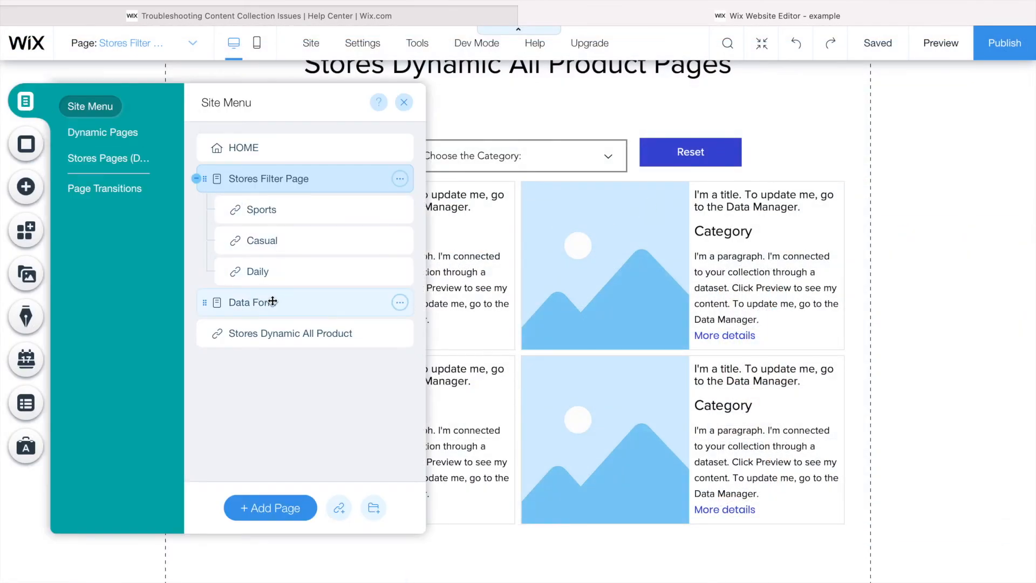
left_click(251, 302)
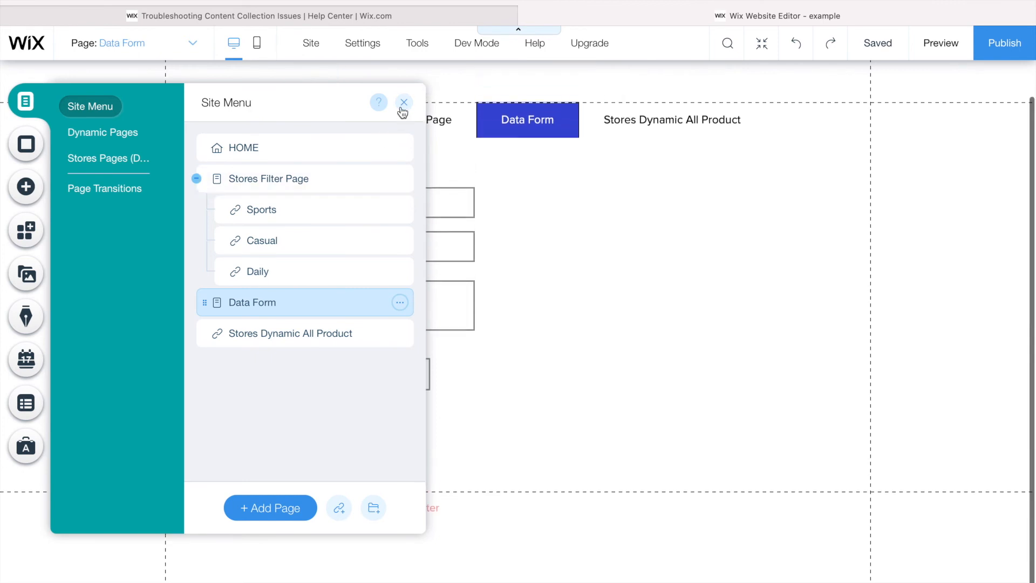
left_click(403, 102)
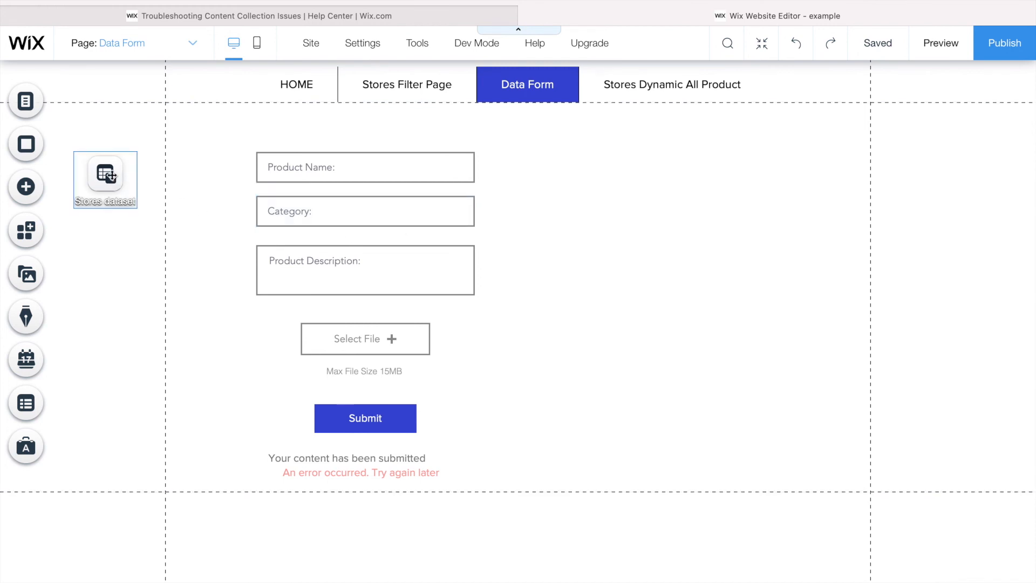
Step: Confirm the Data Form's Stores dataset is set to Write-only mode in its settings
left_click(196, 117)
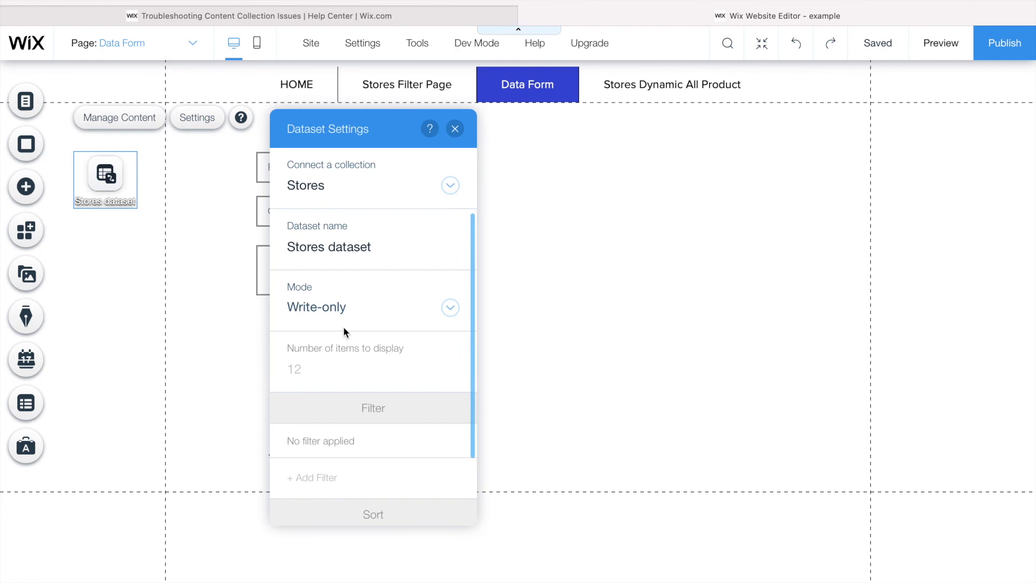
left_click(450, 308)
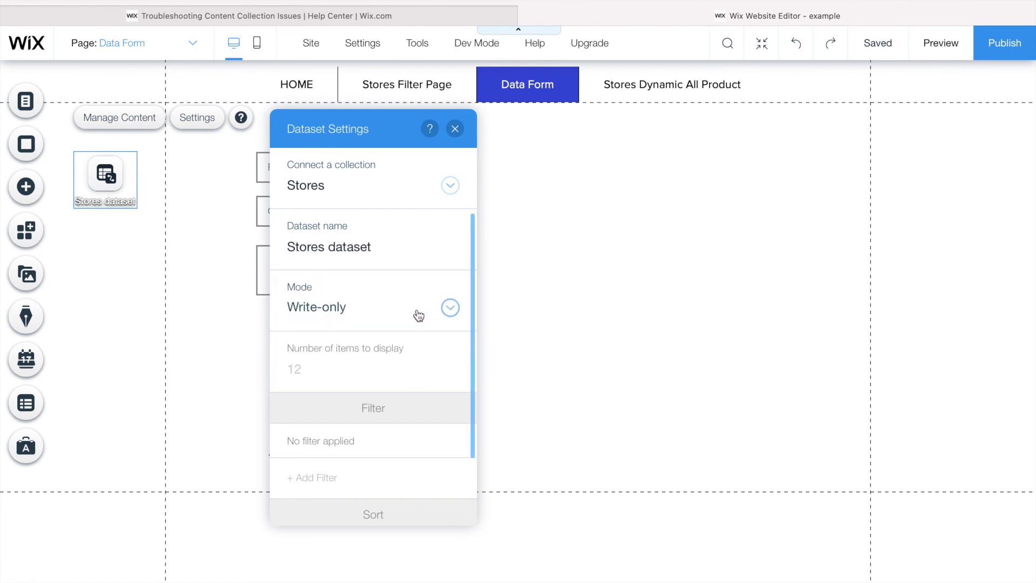
mouse_move(450, 311)
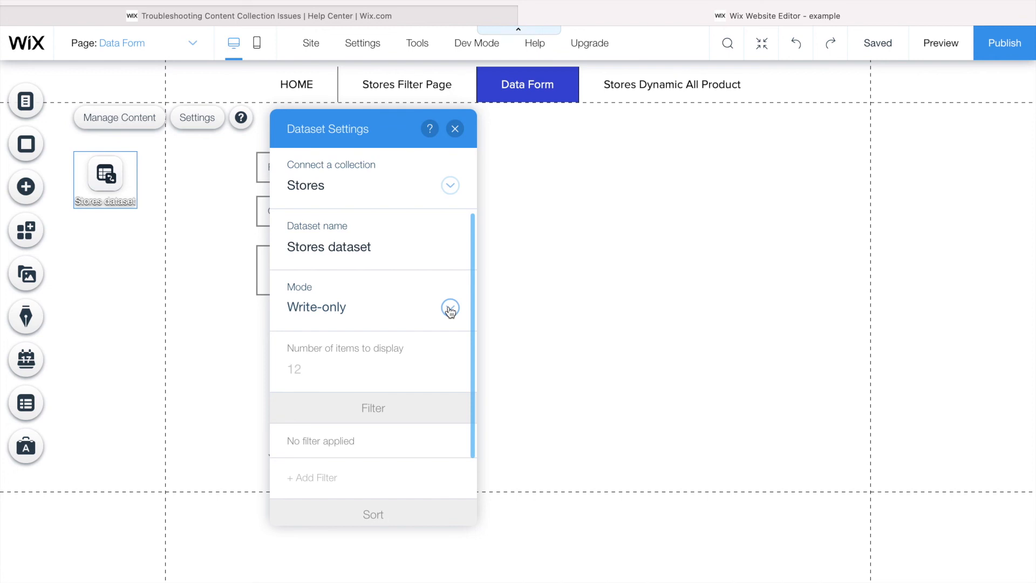
left_click(455, 128)
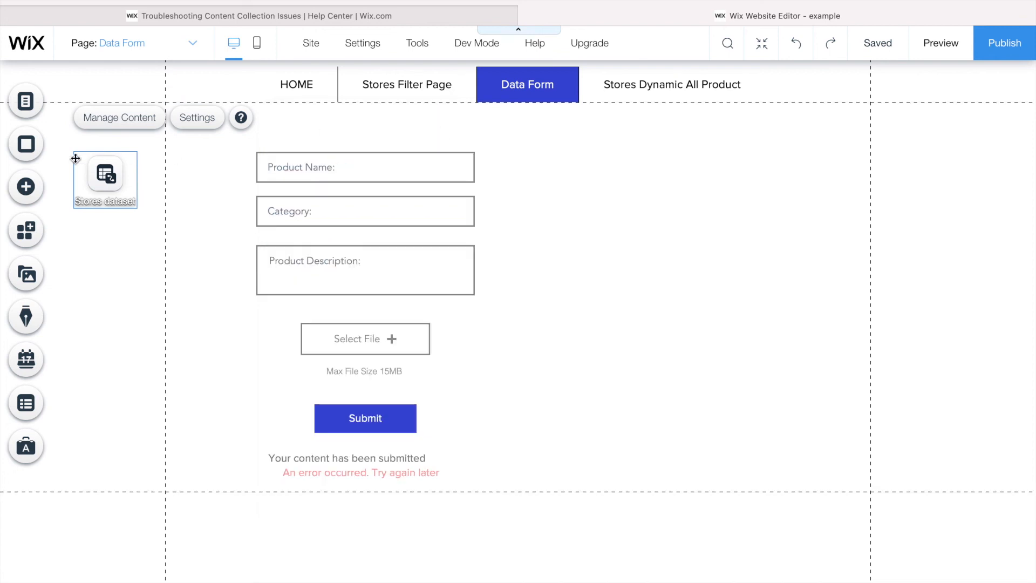
Step: Confirm the Stores Filter Page's Stores dataset is Read-only, then bring up the troubleshooting help article
left_click(25, 101)
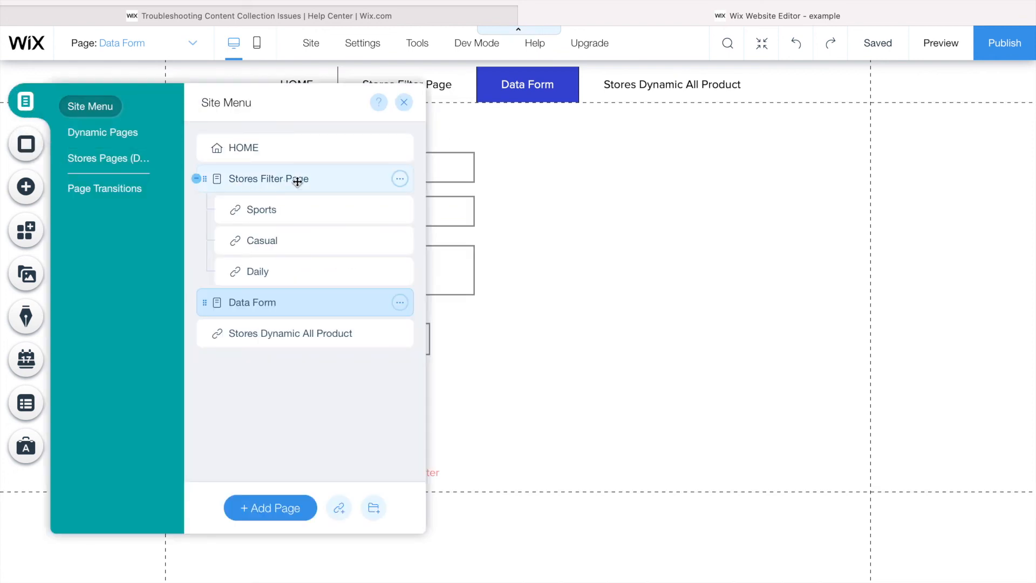
left_click(268, 178)
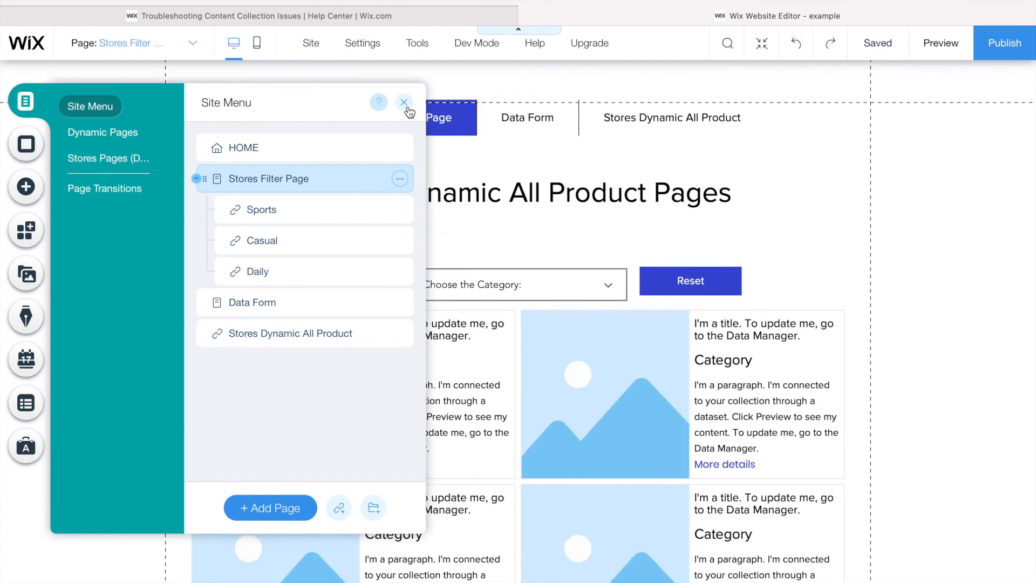
left_click(404, 103)
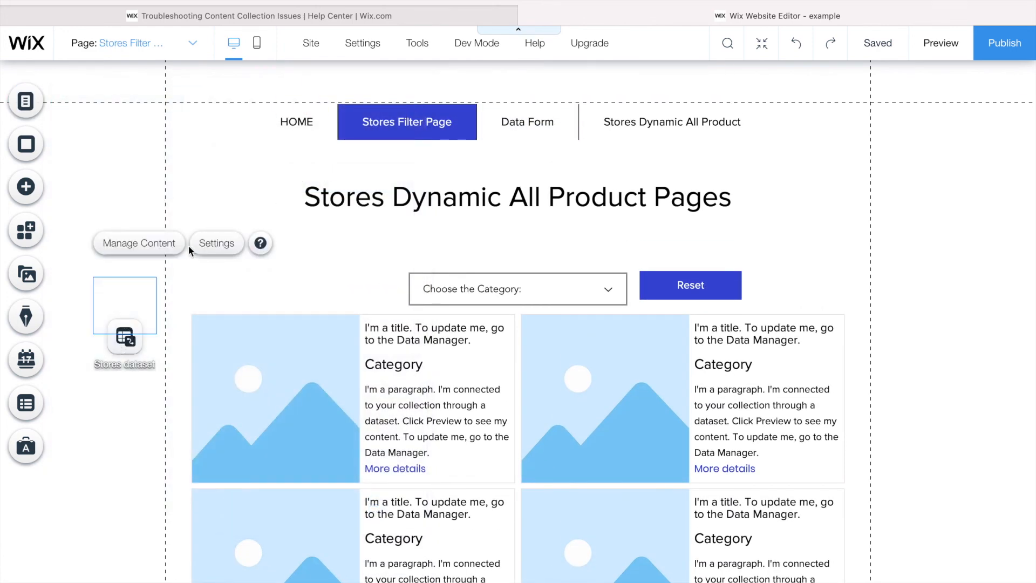
left_click(216, 243)
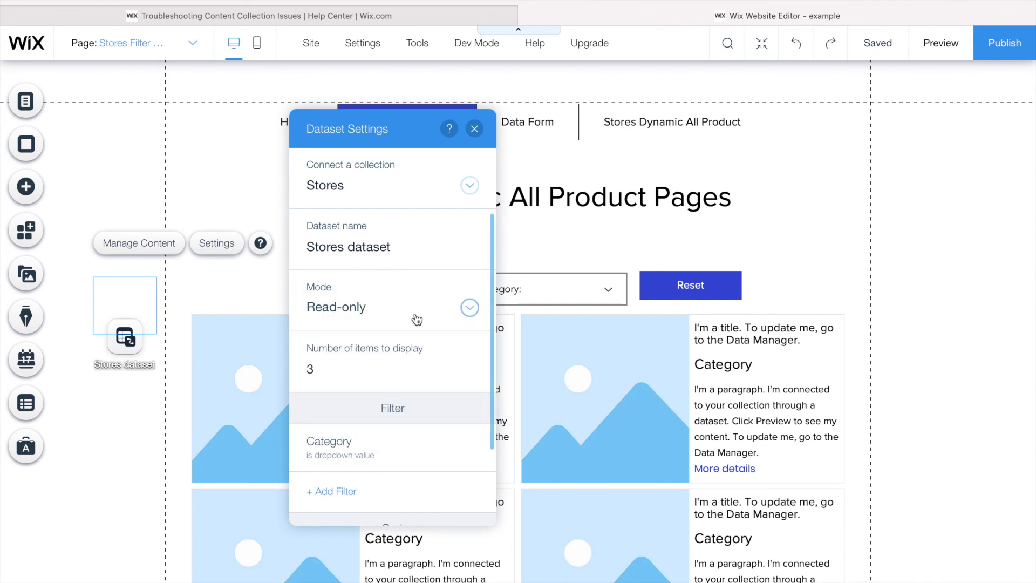
mouse_move(483, 166)
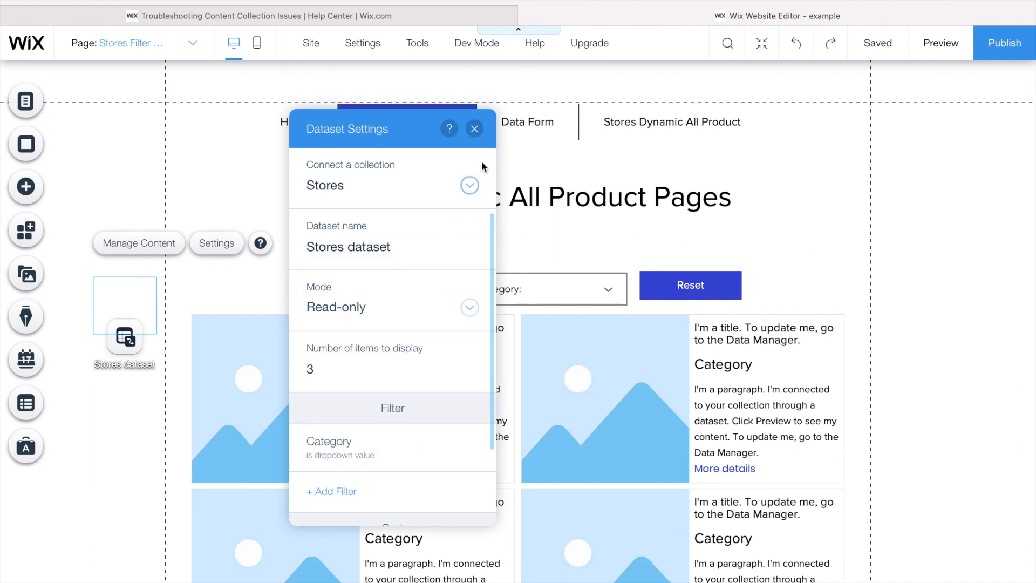
left_click(474, 128)
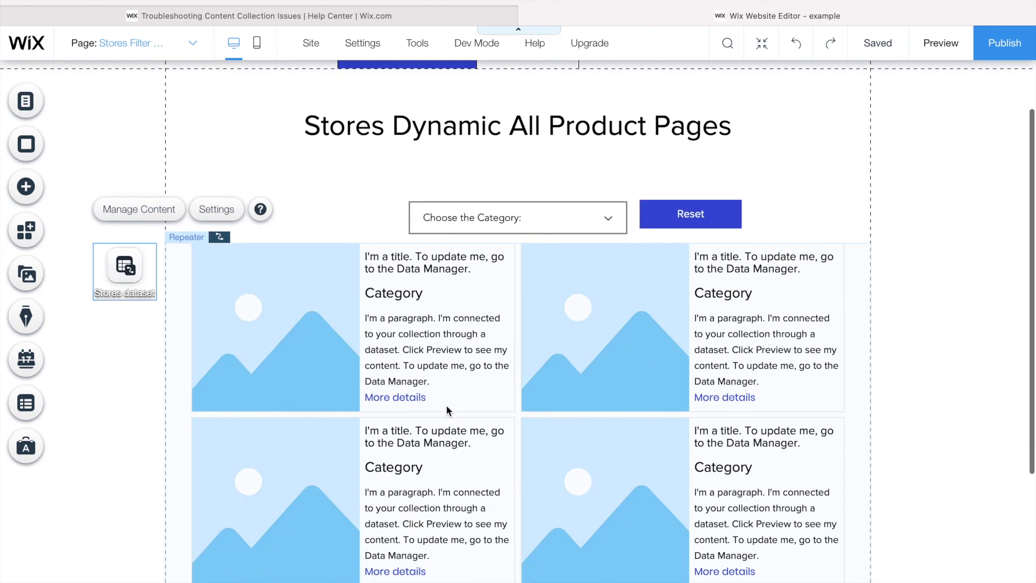
left_click(258, 17)
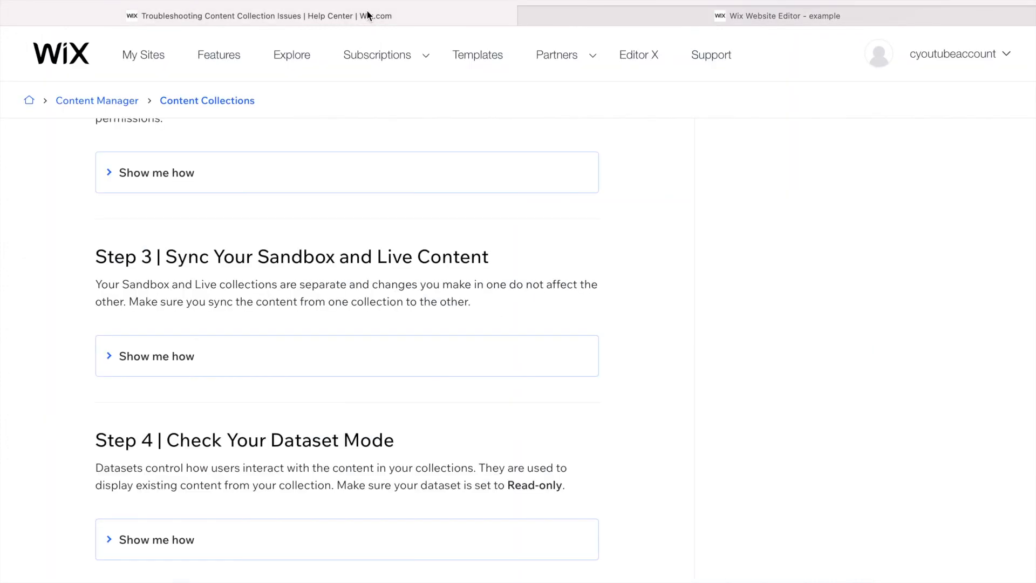
Step: Follow the Step 5 link to the Enabling Cookies in Your Browser article and review its browser list
scroll("down", 3)
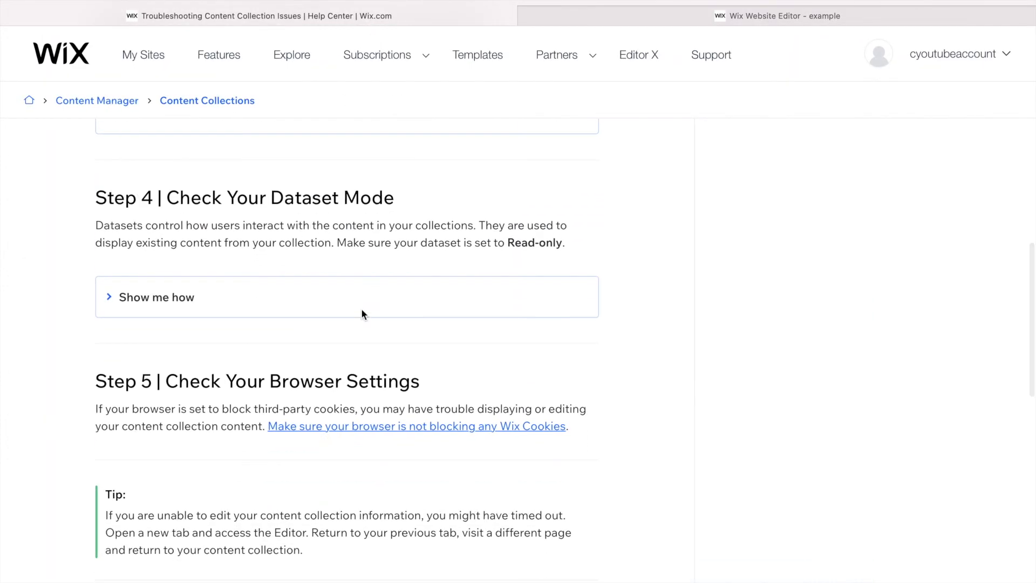
mouse_move(384, 390)
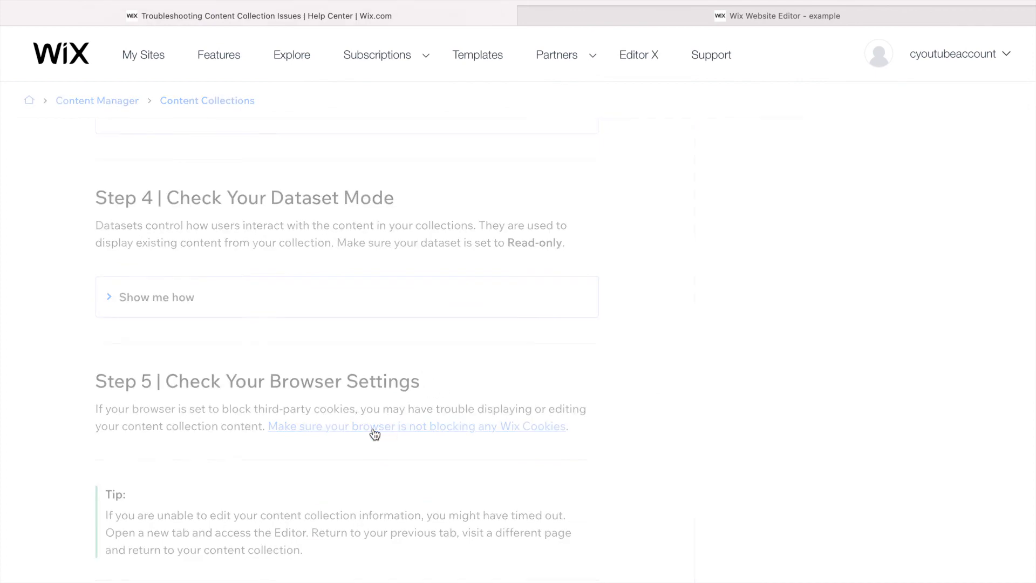
left_click(416, 425)
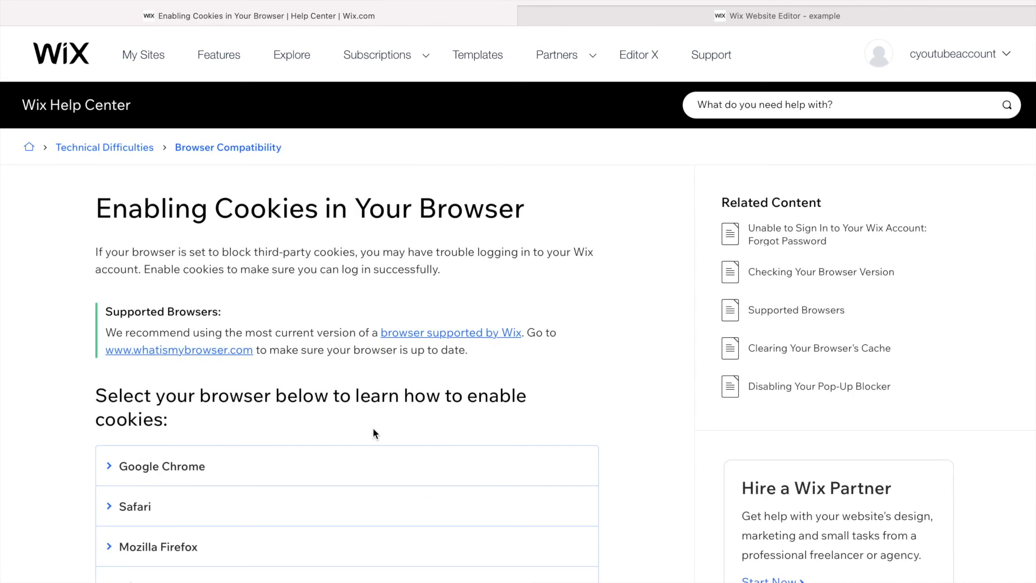
scroll("down", 3)
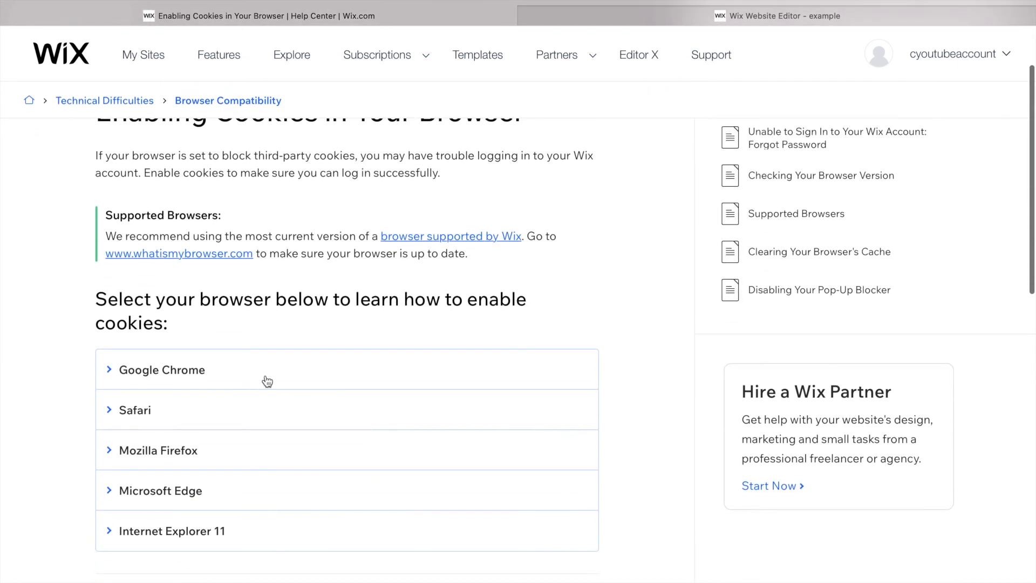
mouse_move(290, 478)
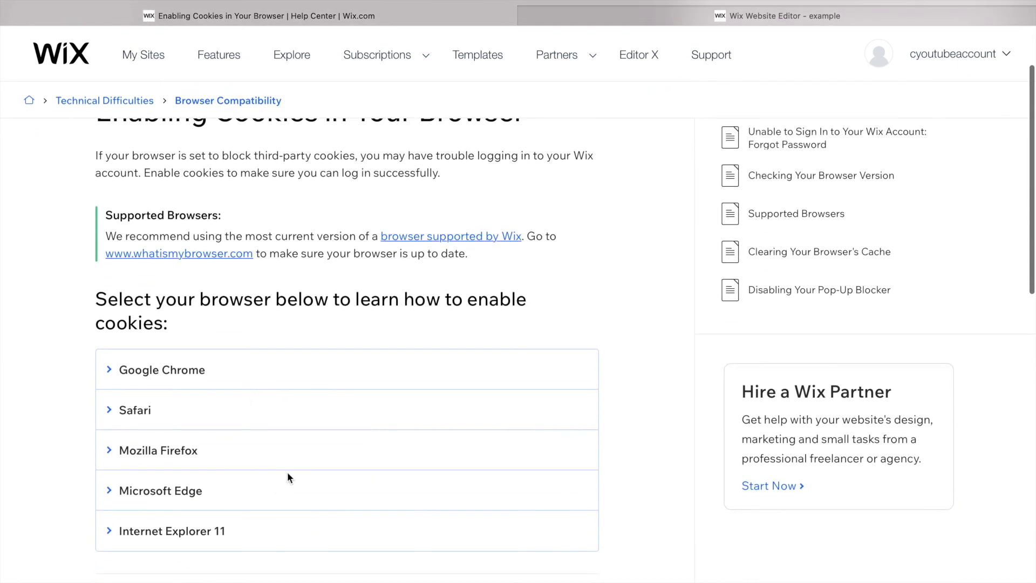
scroll("up", 3)
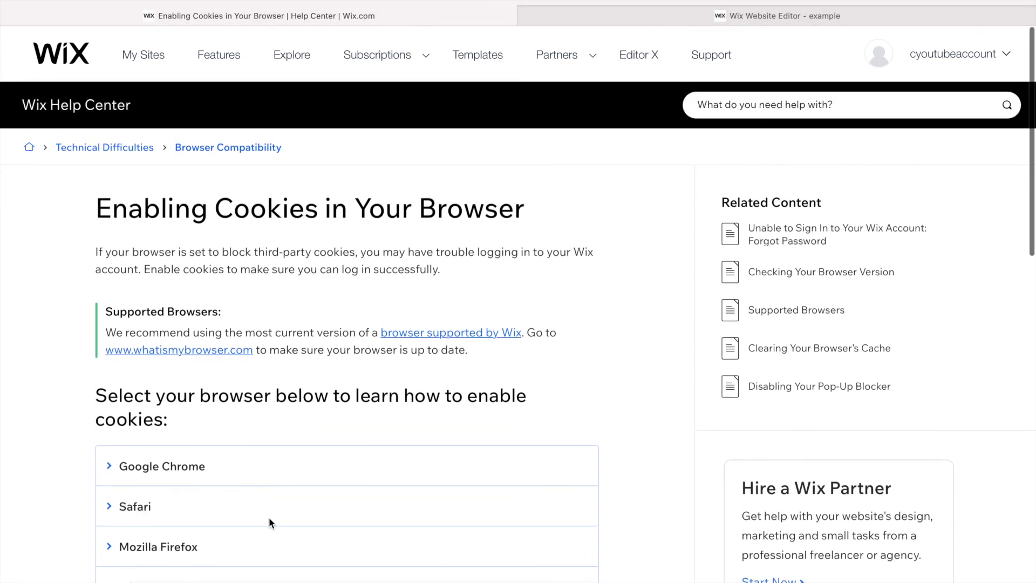
mouse_move(324, 461)
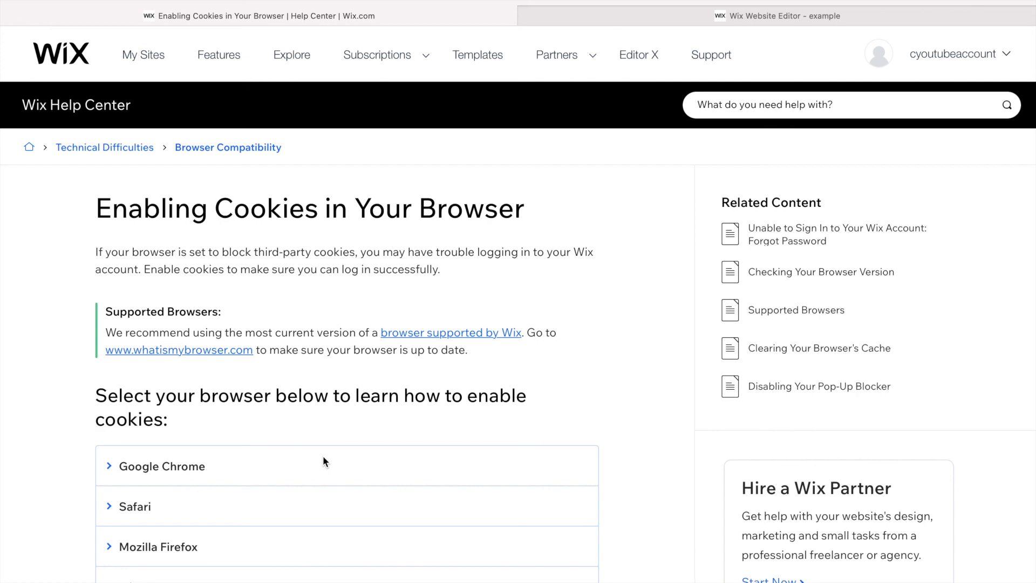
Step: Return to the Wix Website Editor tab showing the Stores Filter Page repeater
left_click(779, 16)
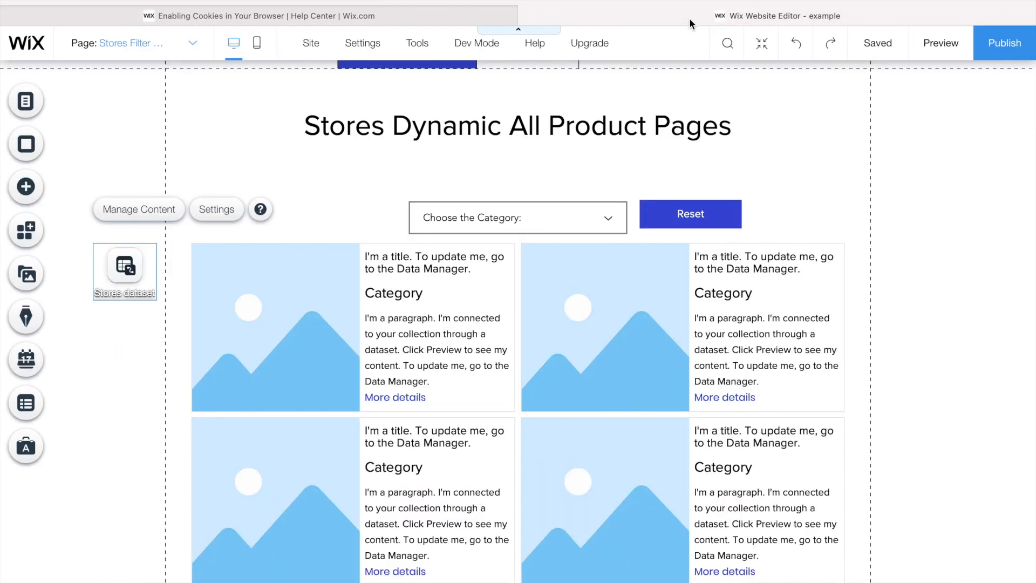
mouse_move(346, 173)
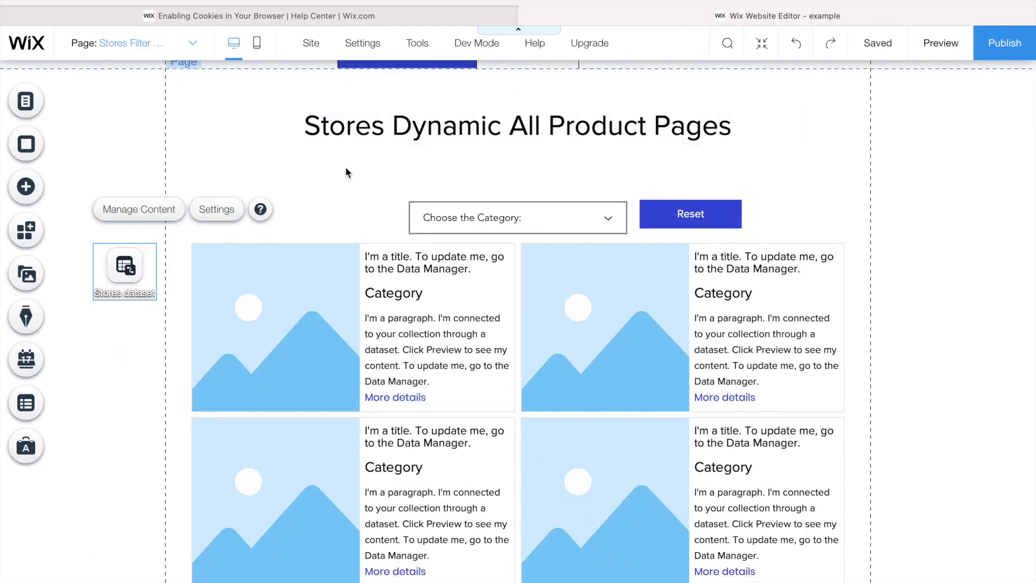
mouse_move(334, 184)
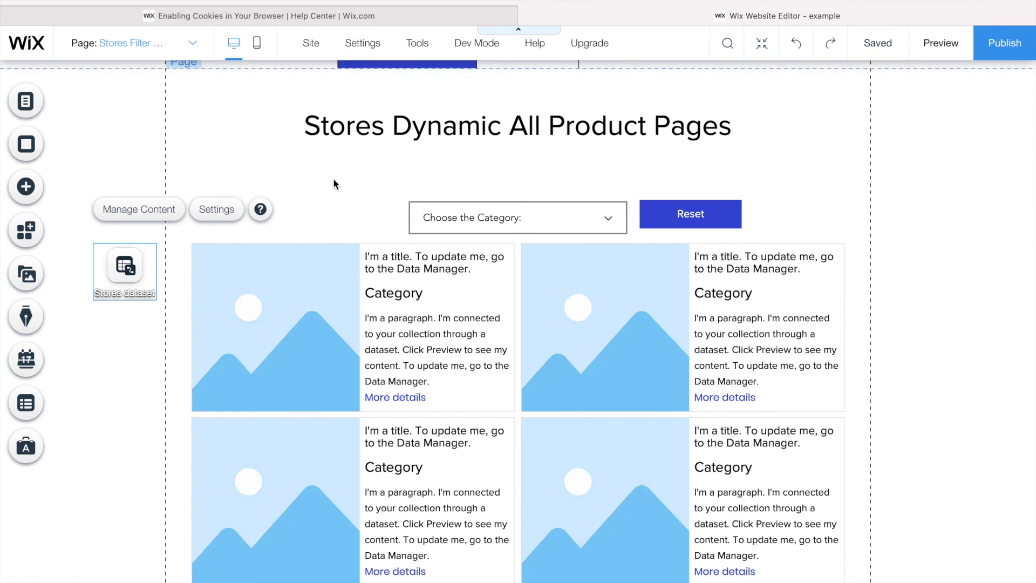